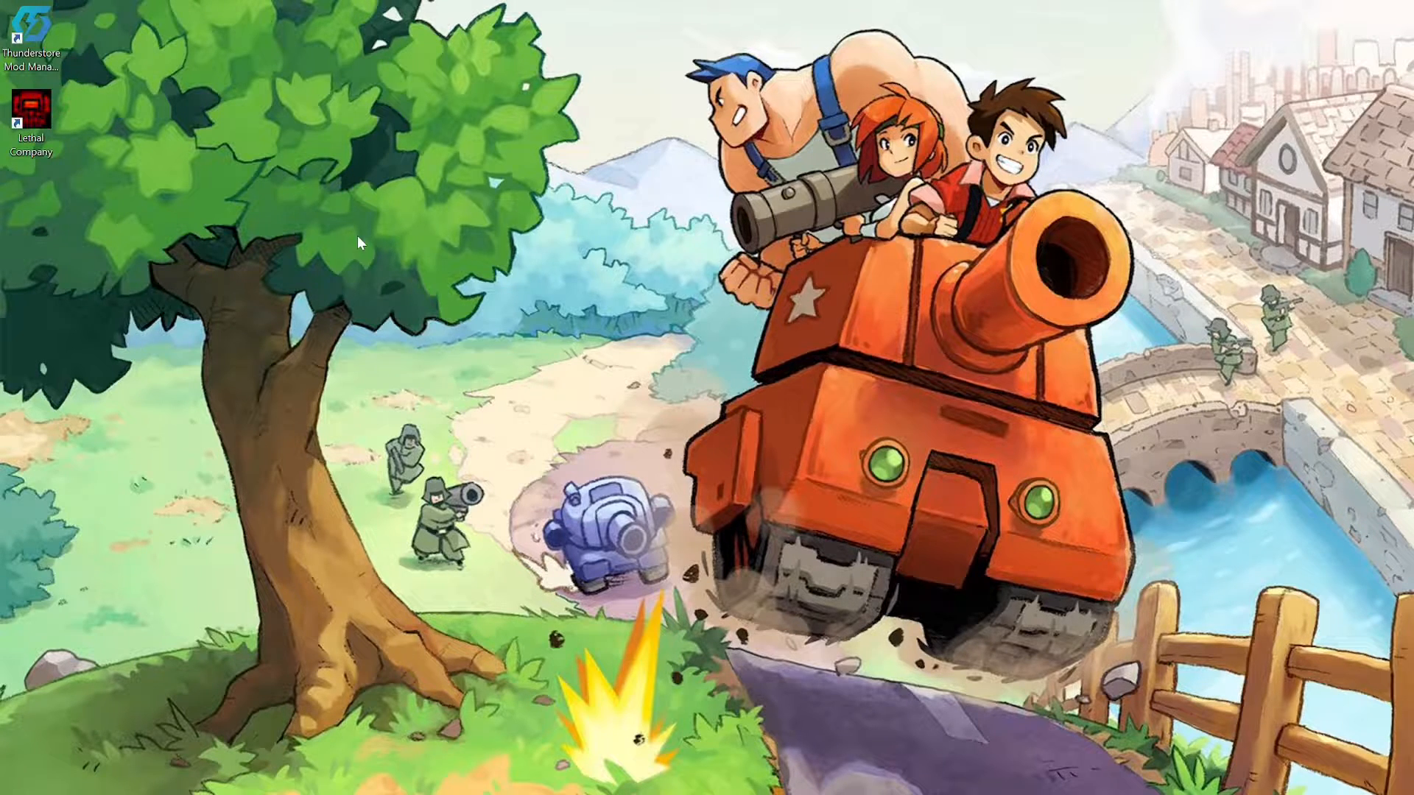
mouse_move(281, 327)
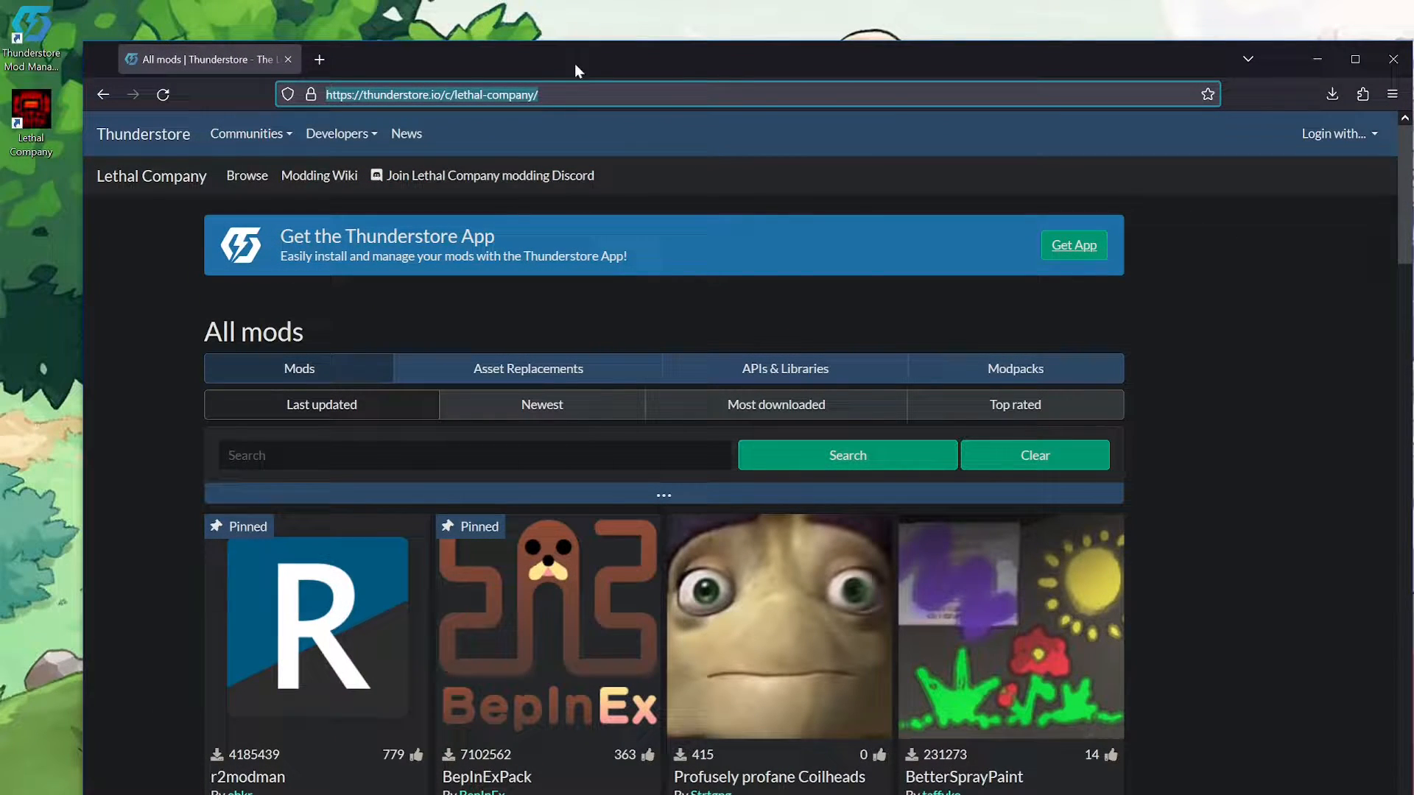
- From the BepInExPack page, go to Get App and start the mod manager download on Overwolf
scroll("down", 3)
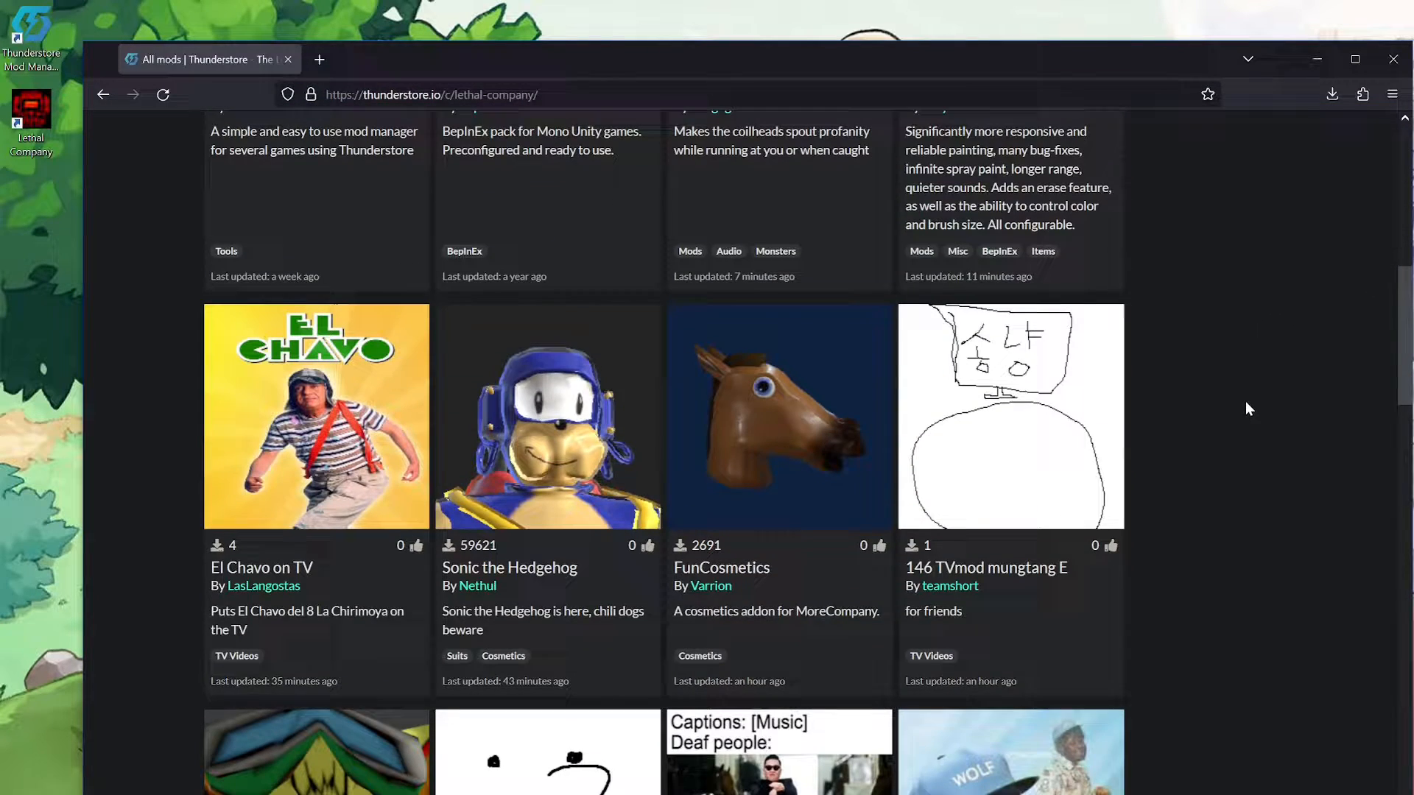
scroll("up", 3)
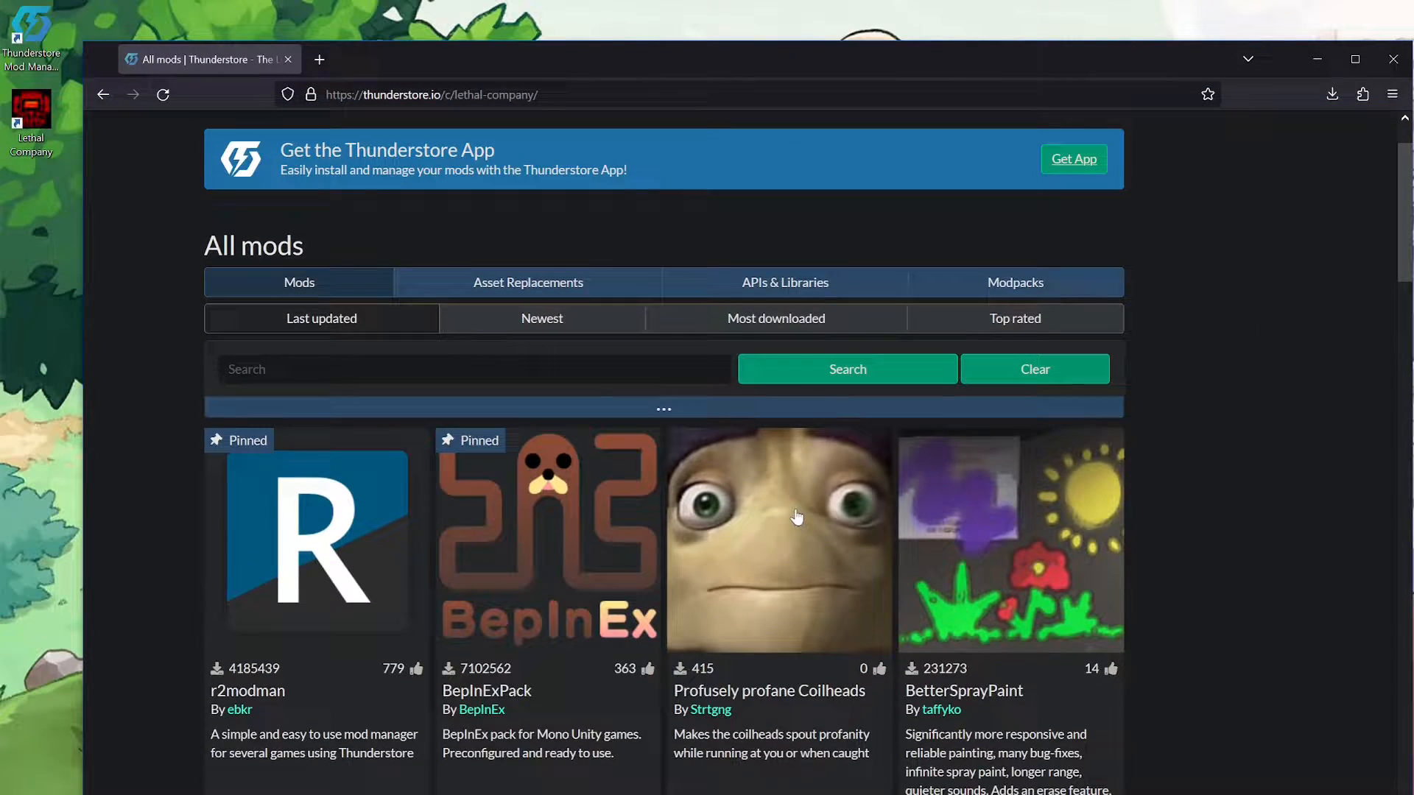
left_click(548, 536)
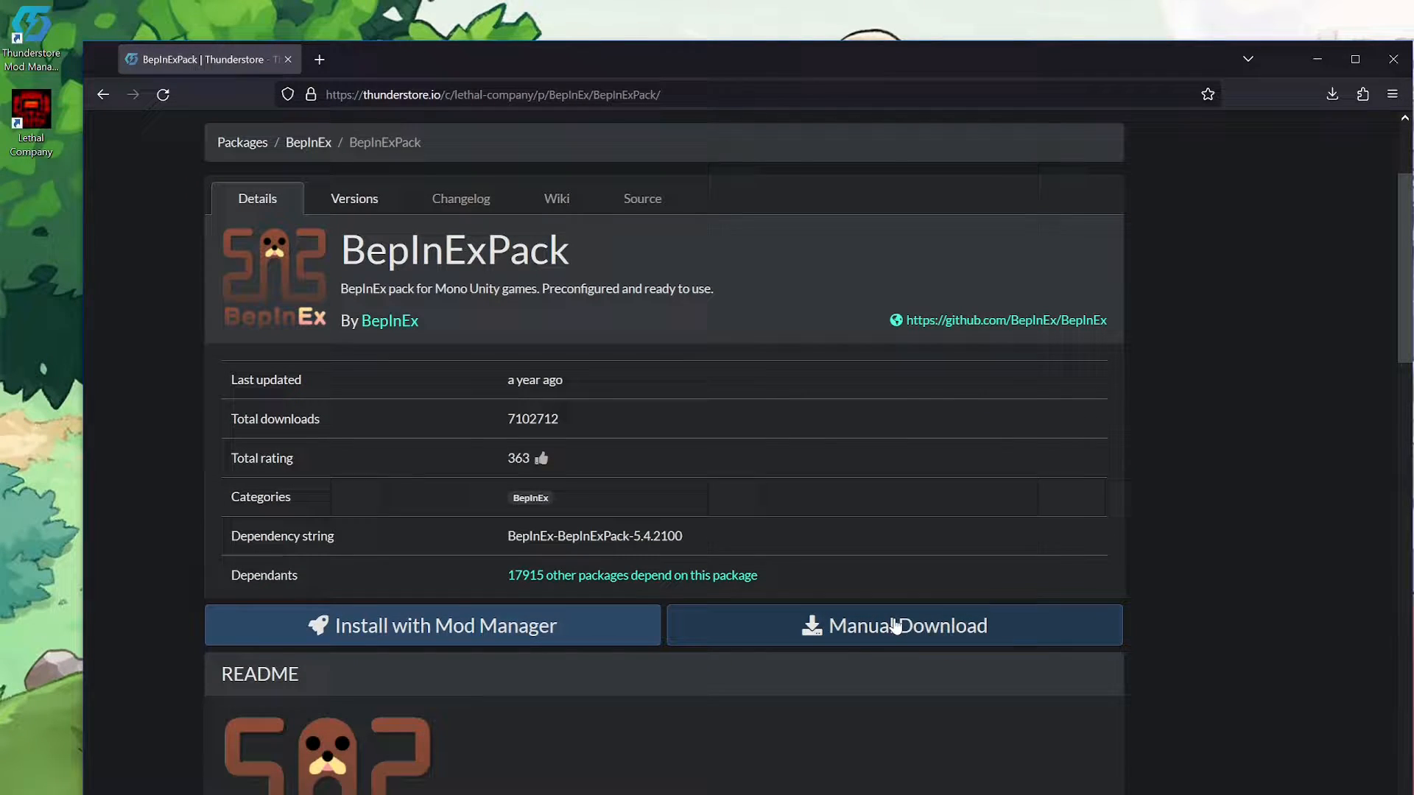
scroll("up", 3)
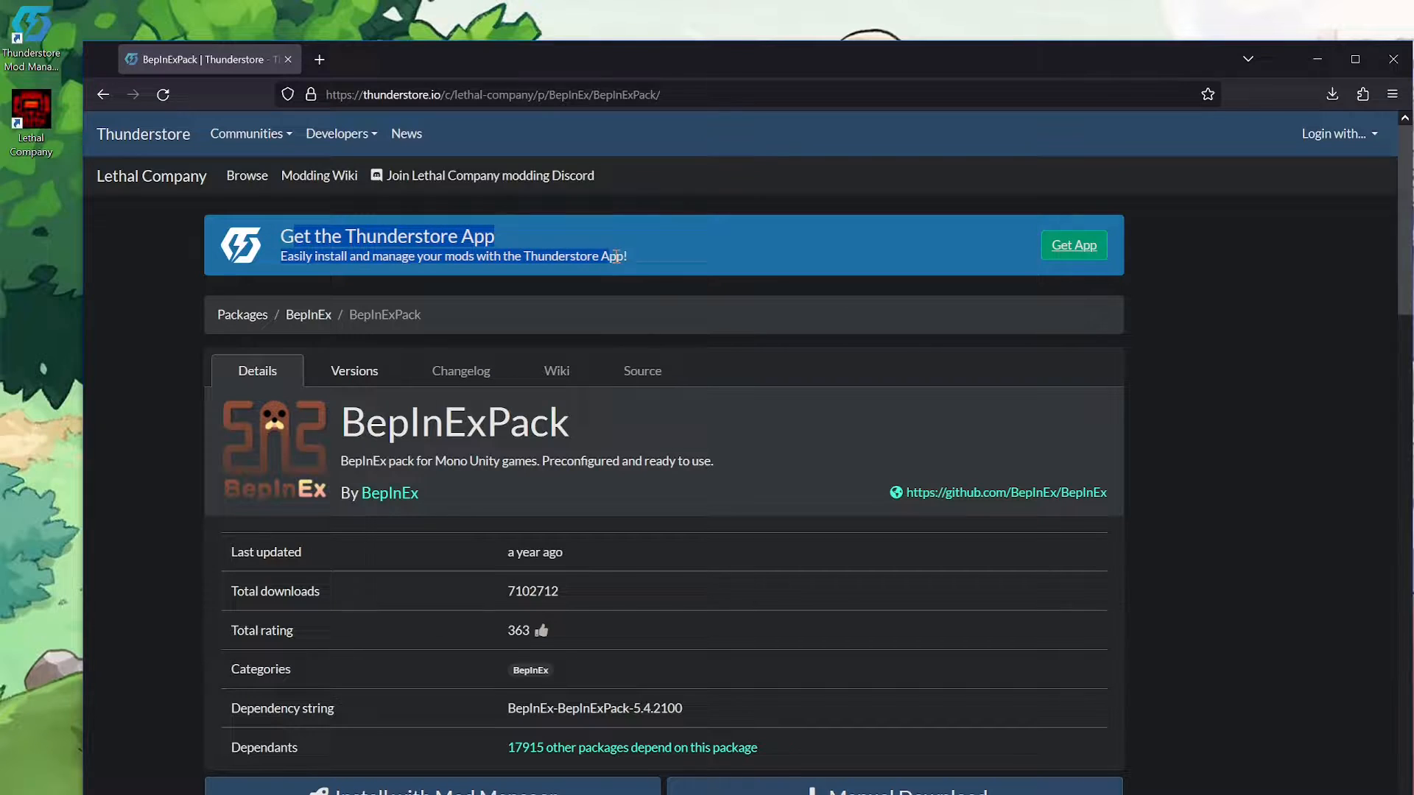
left_click(1072, 246)
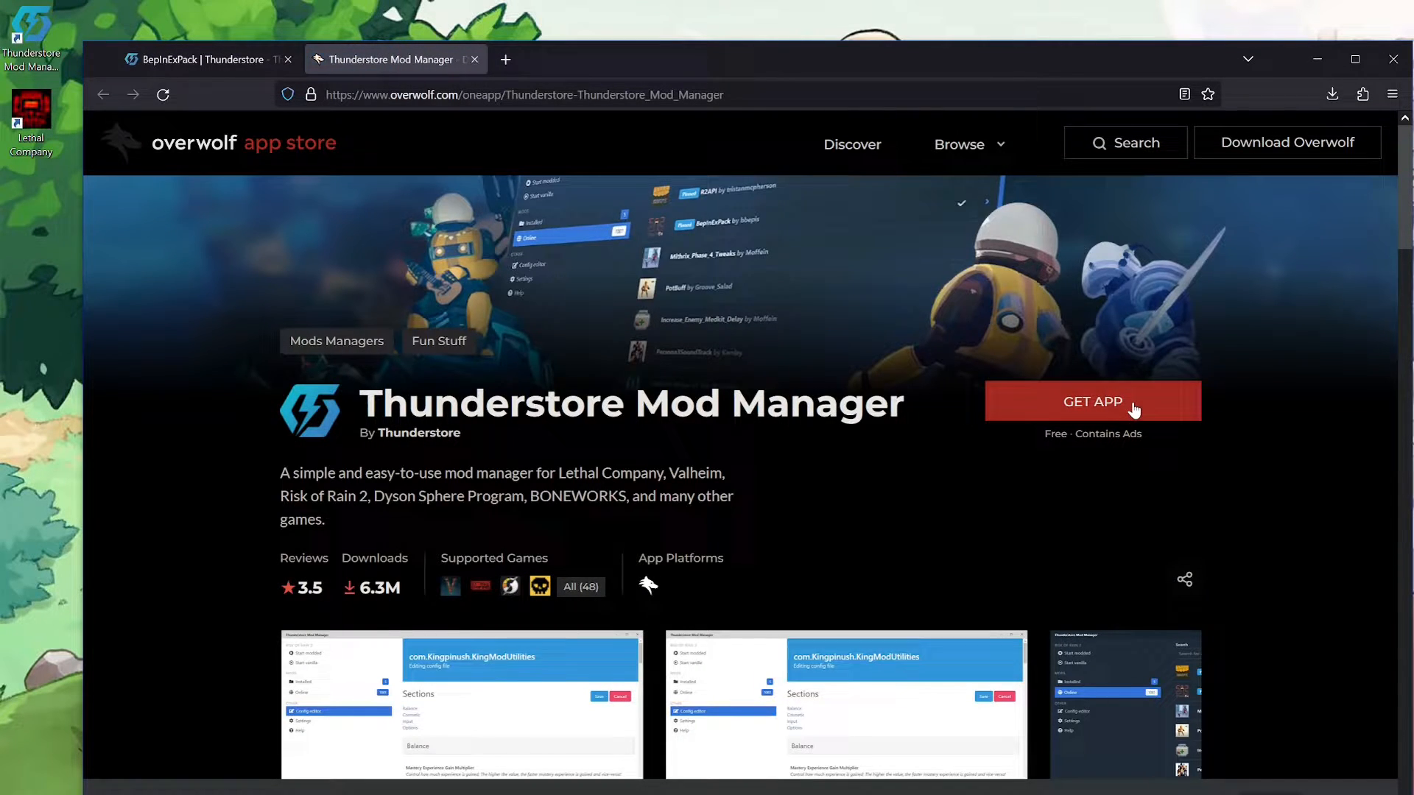
left_click(1091, 401)
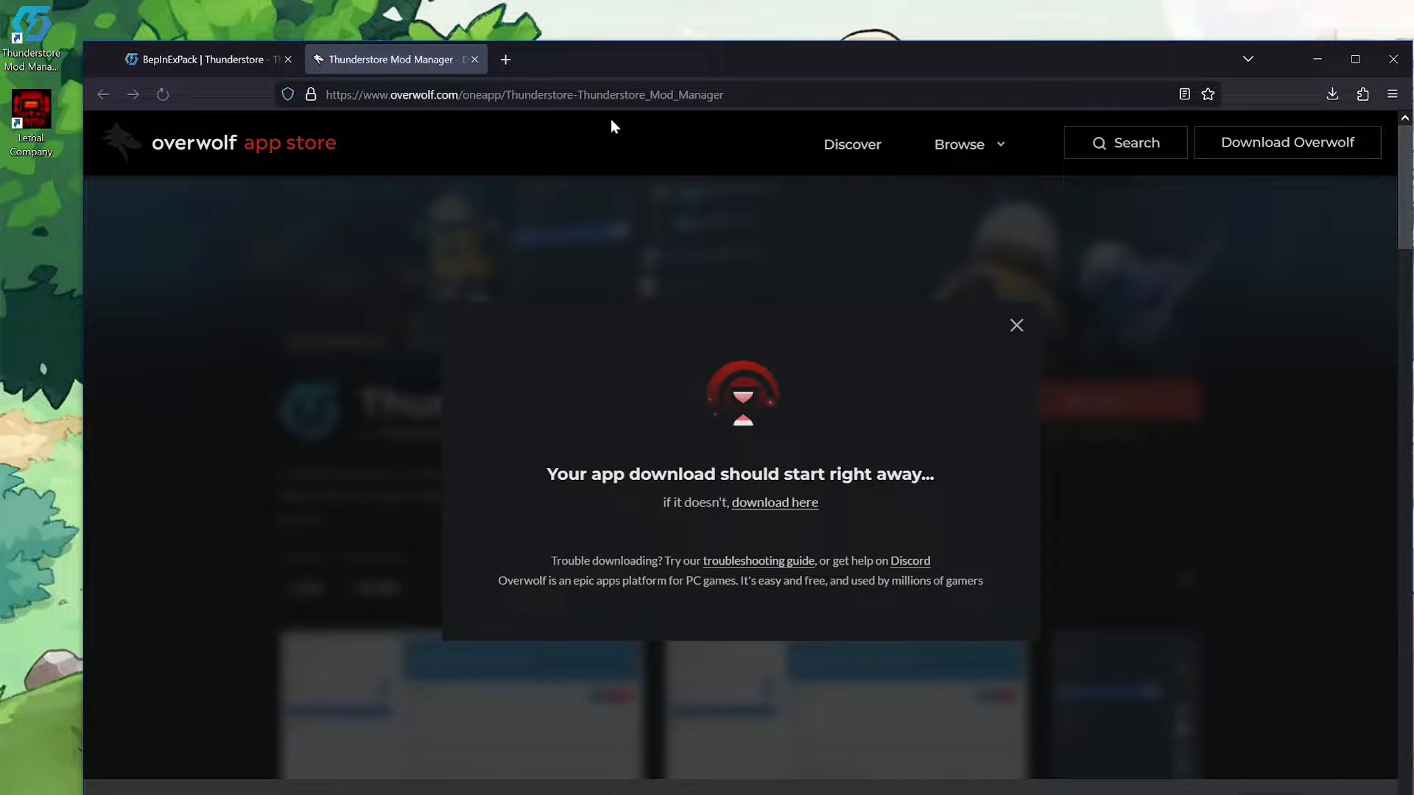
left_click(473, 59)
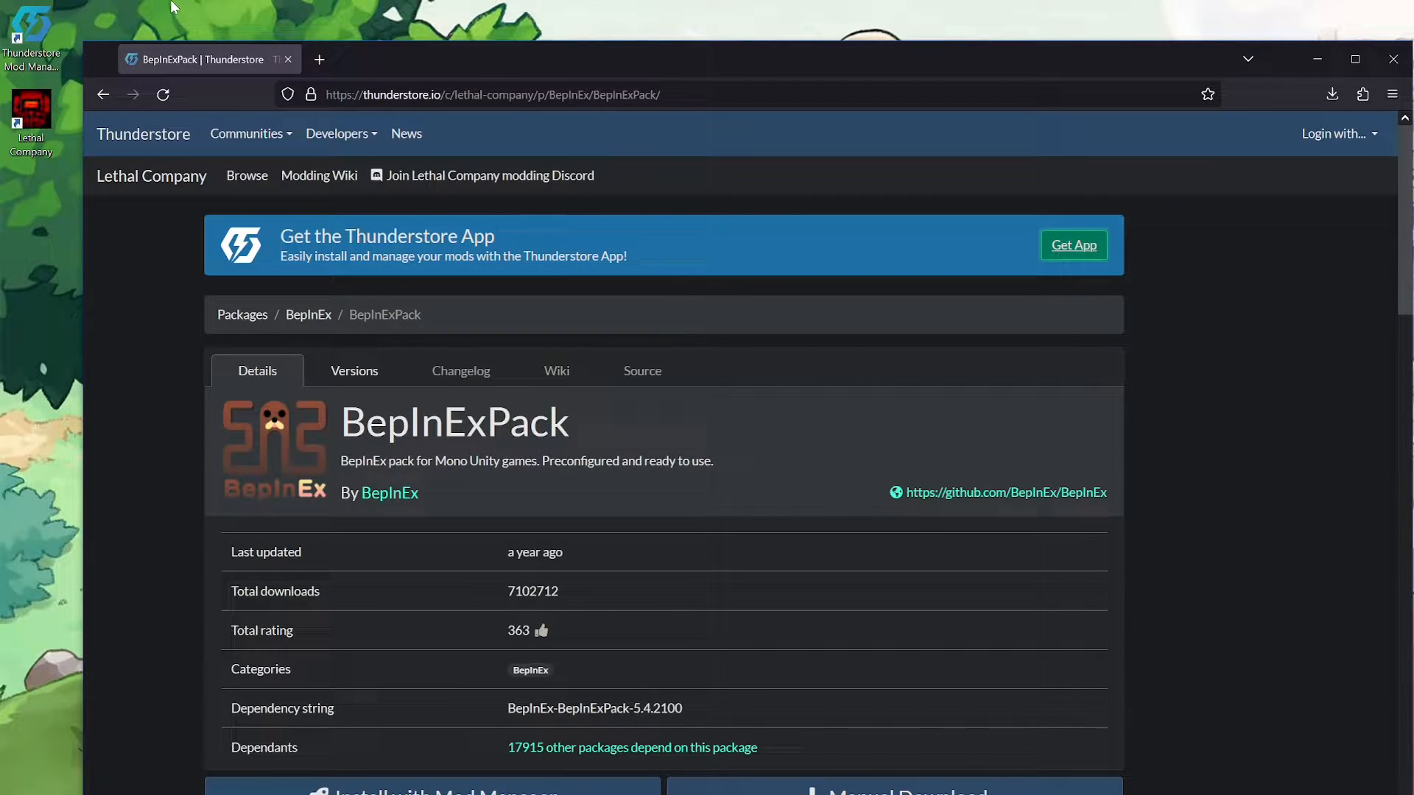
mouse_move(33, 41)
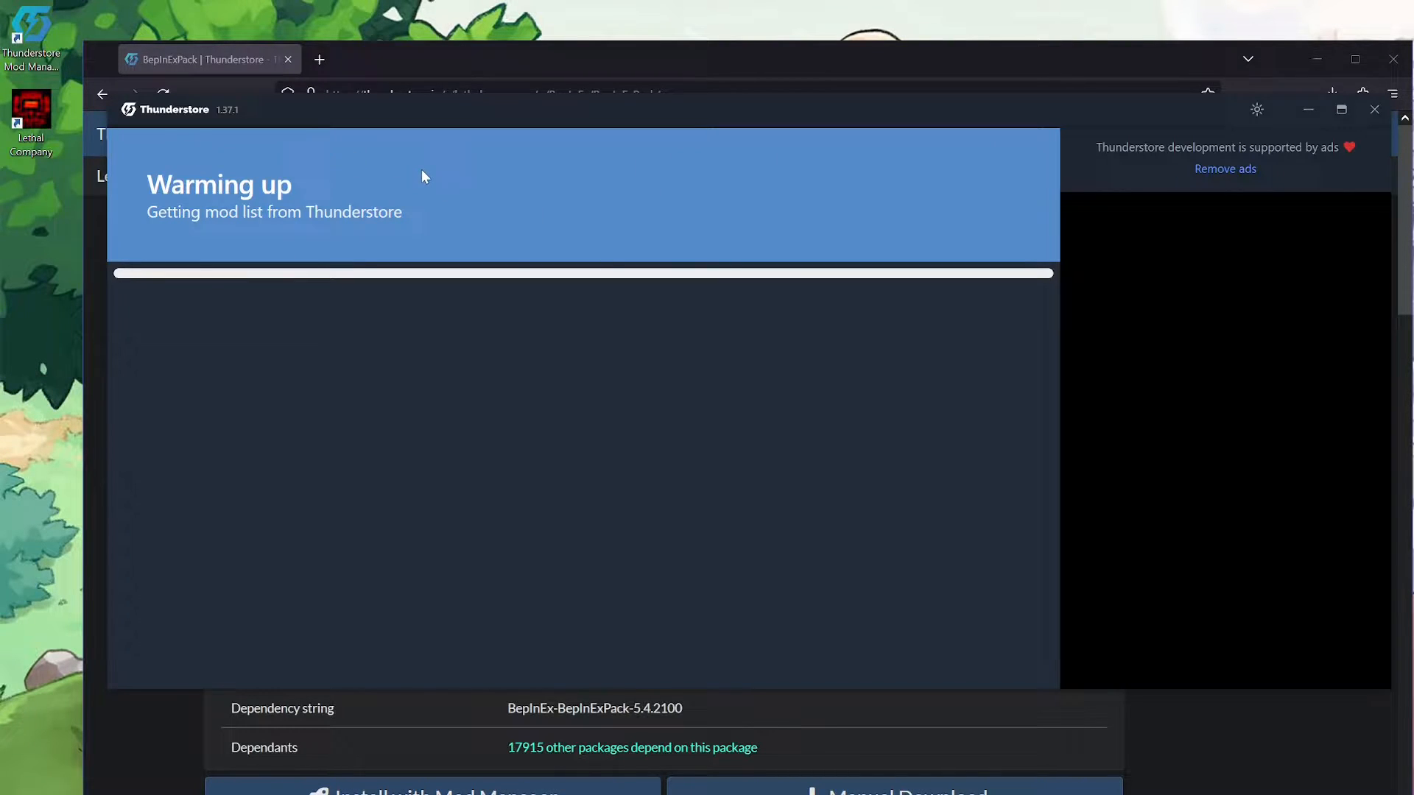
mouse_move(1237, 176)
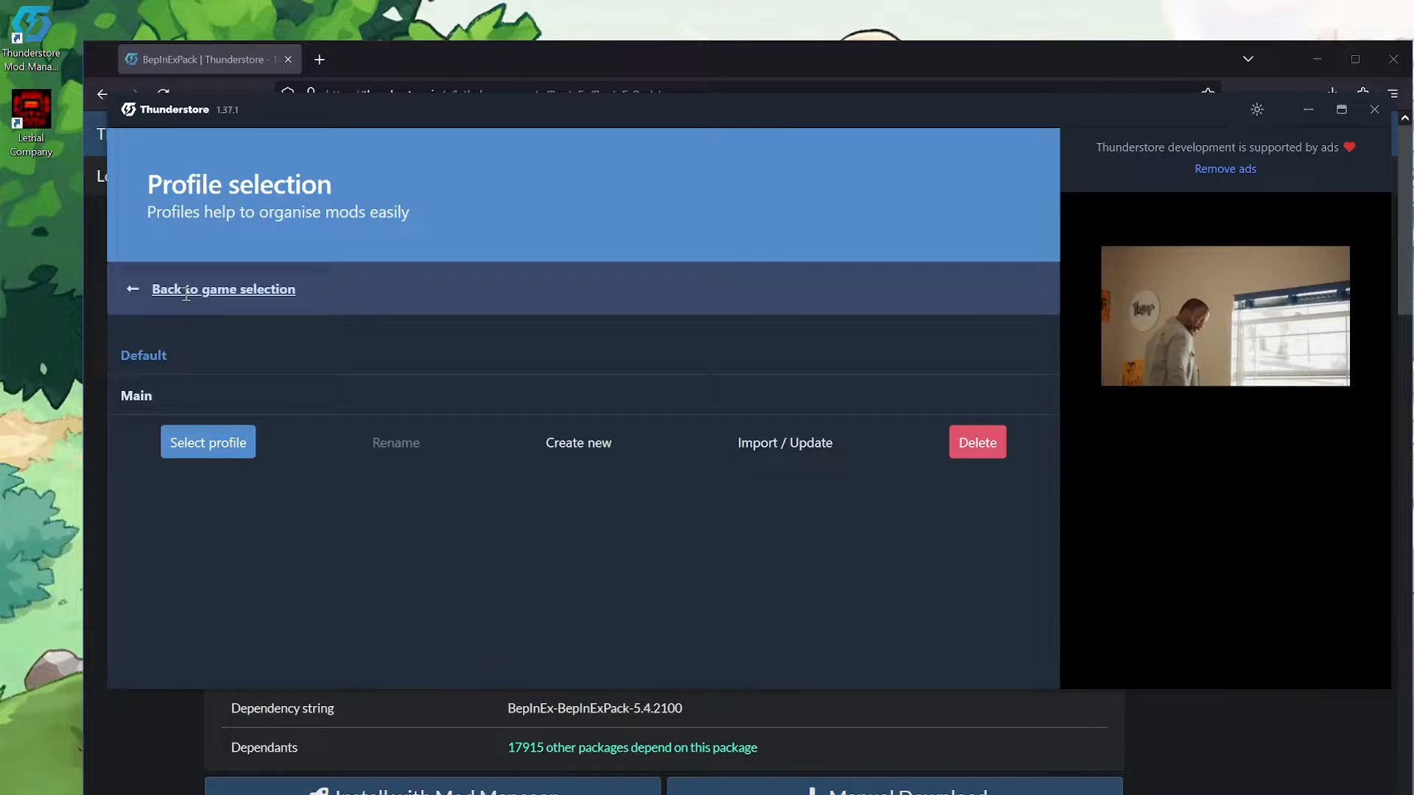
- Go back to game selection and set Lethal Company as the default game
left_click(224, 289)
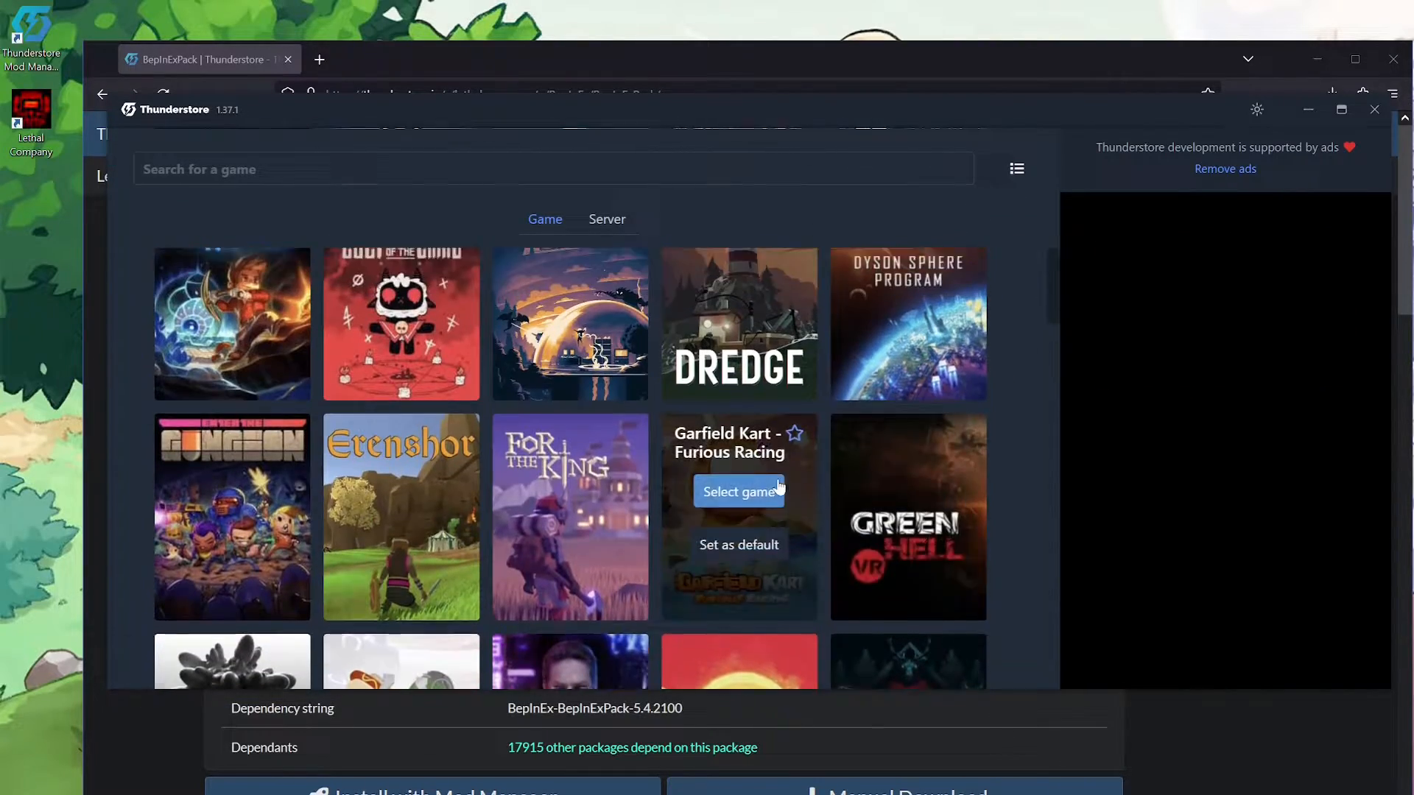
scroll("down", 3)
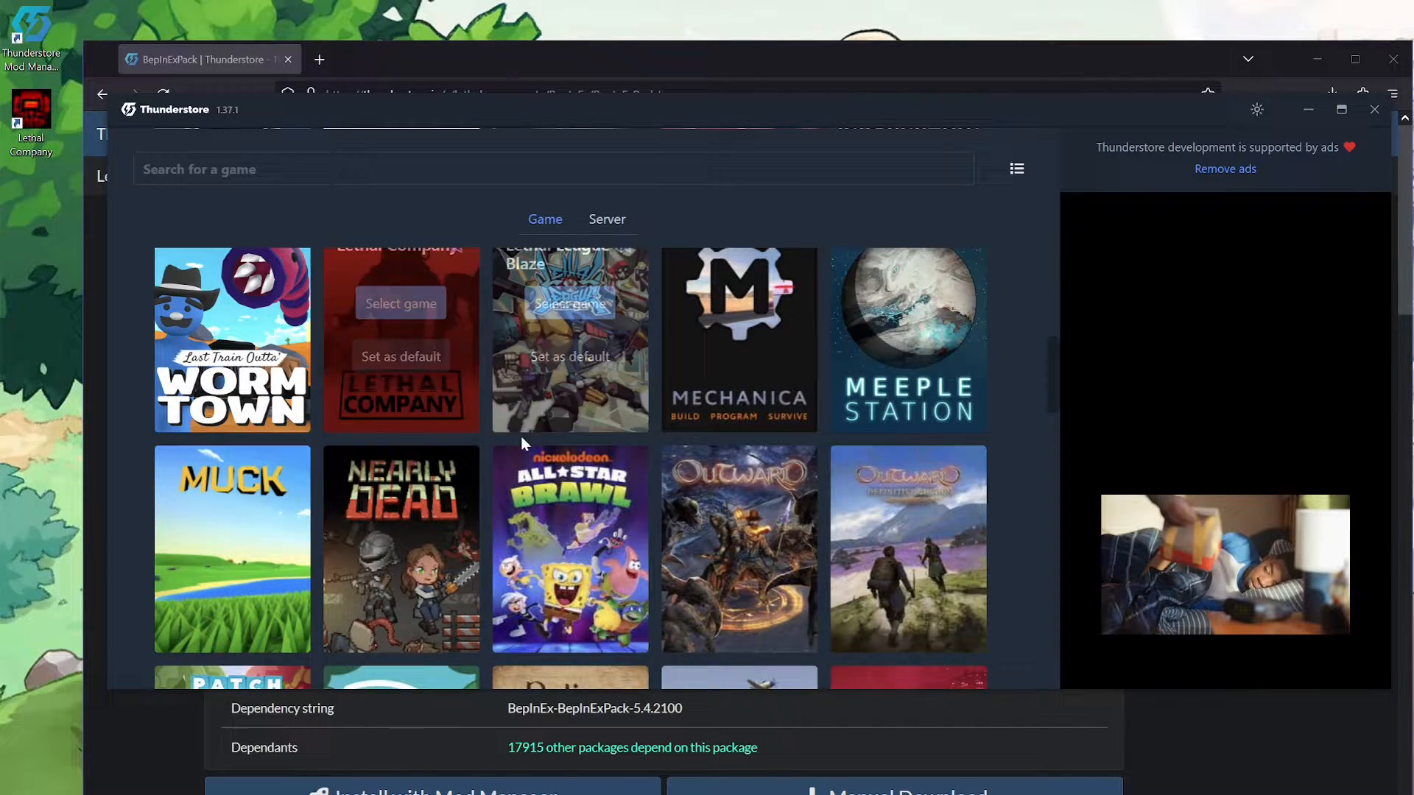
scroll("down", 3)
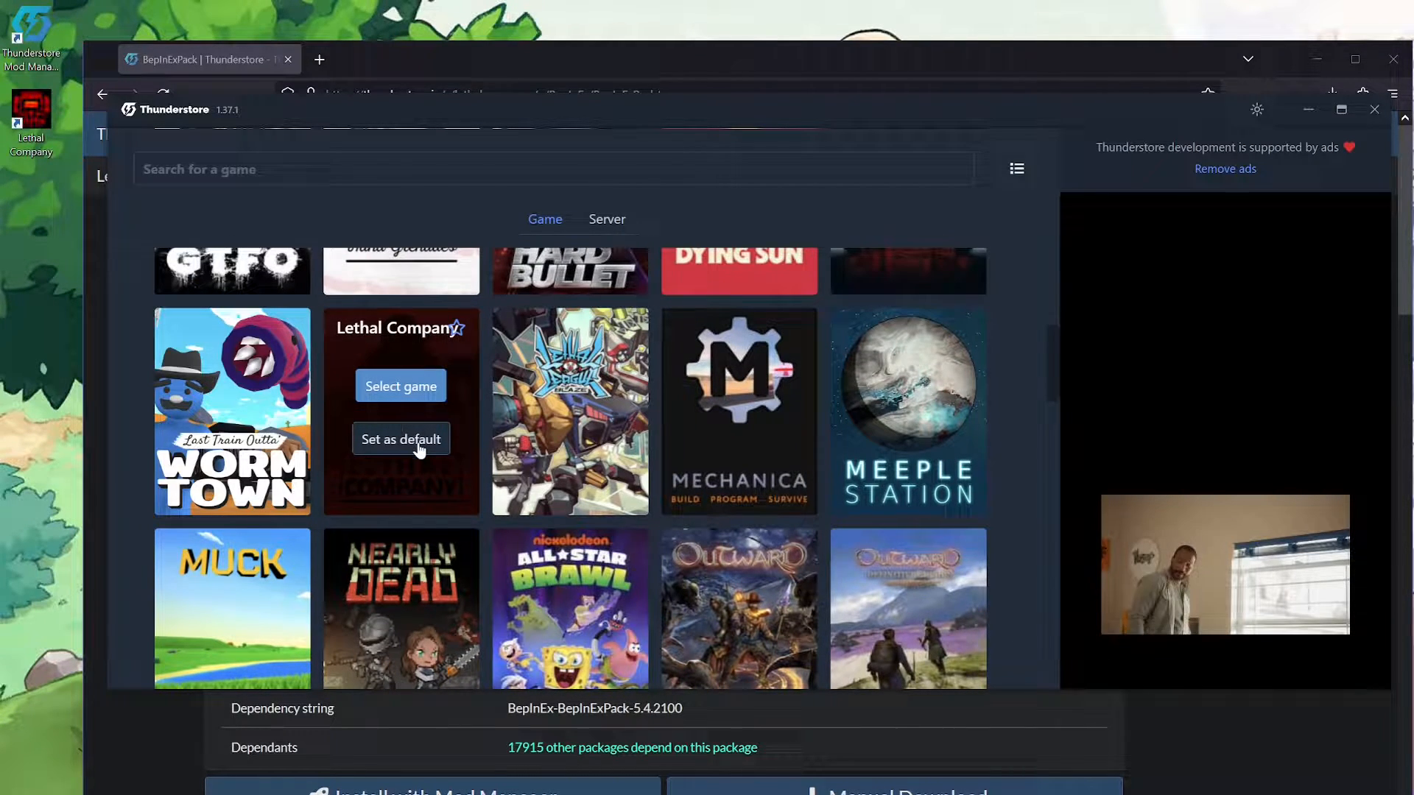
left_click(400, 386)
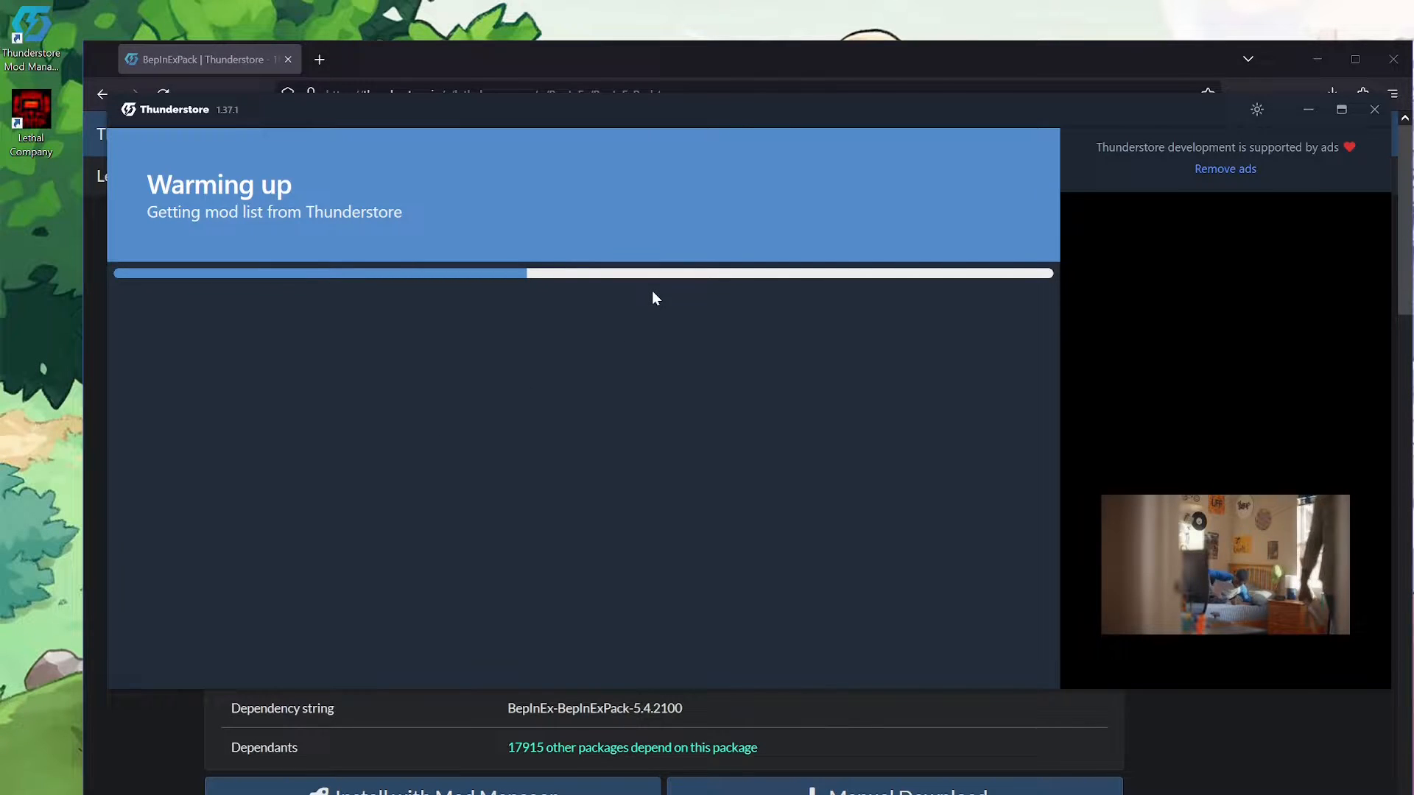
mouse_move(505, 145)
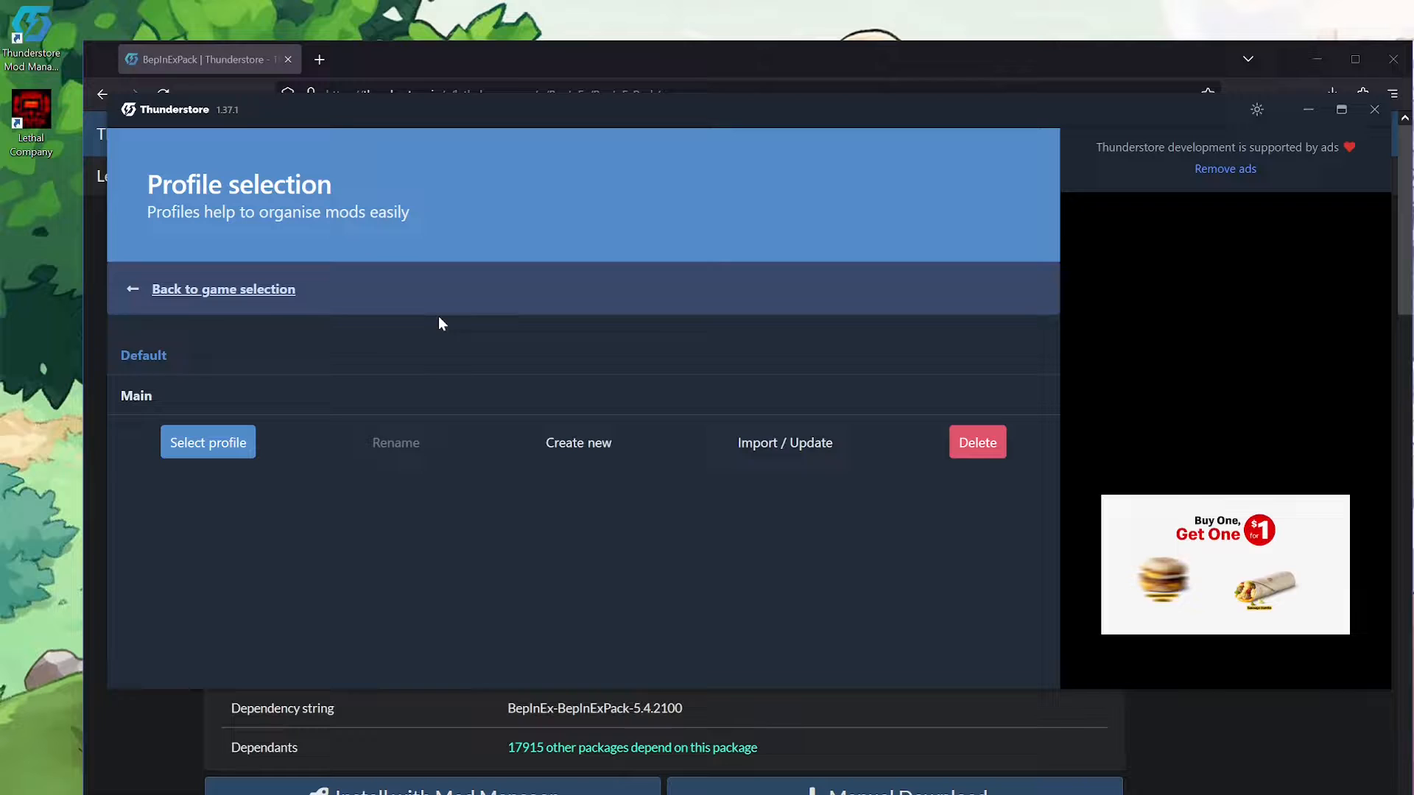
mouse_move(362, 411)
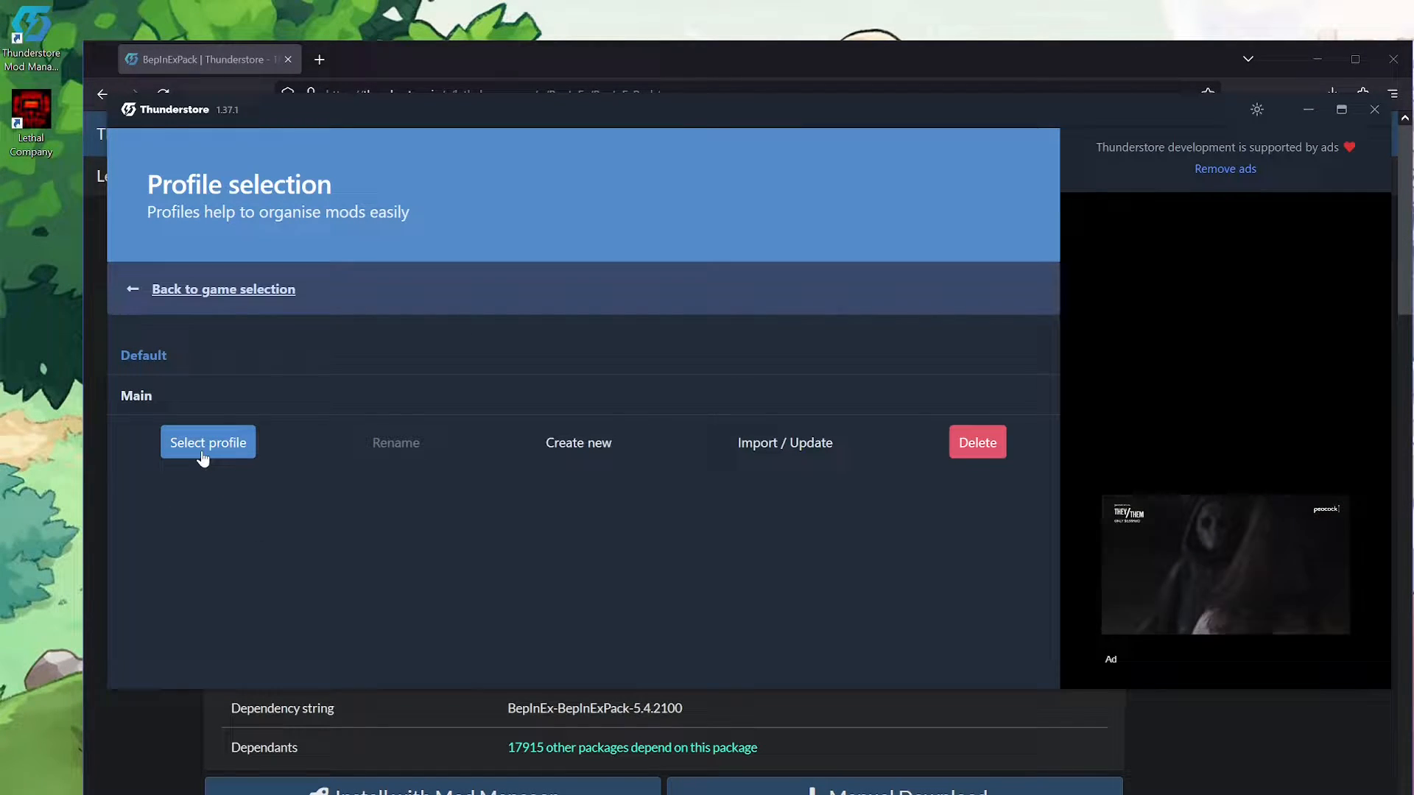
- Select the Default profile, glance at Get mods, and return to the 13 installed mods
left_click(208, 444)
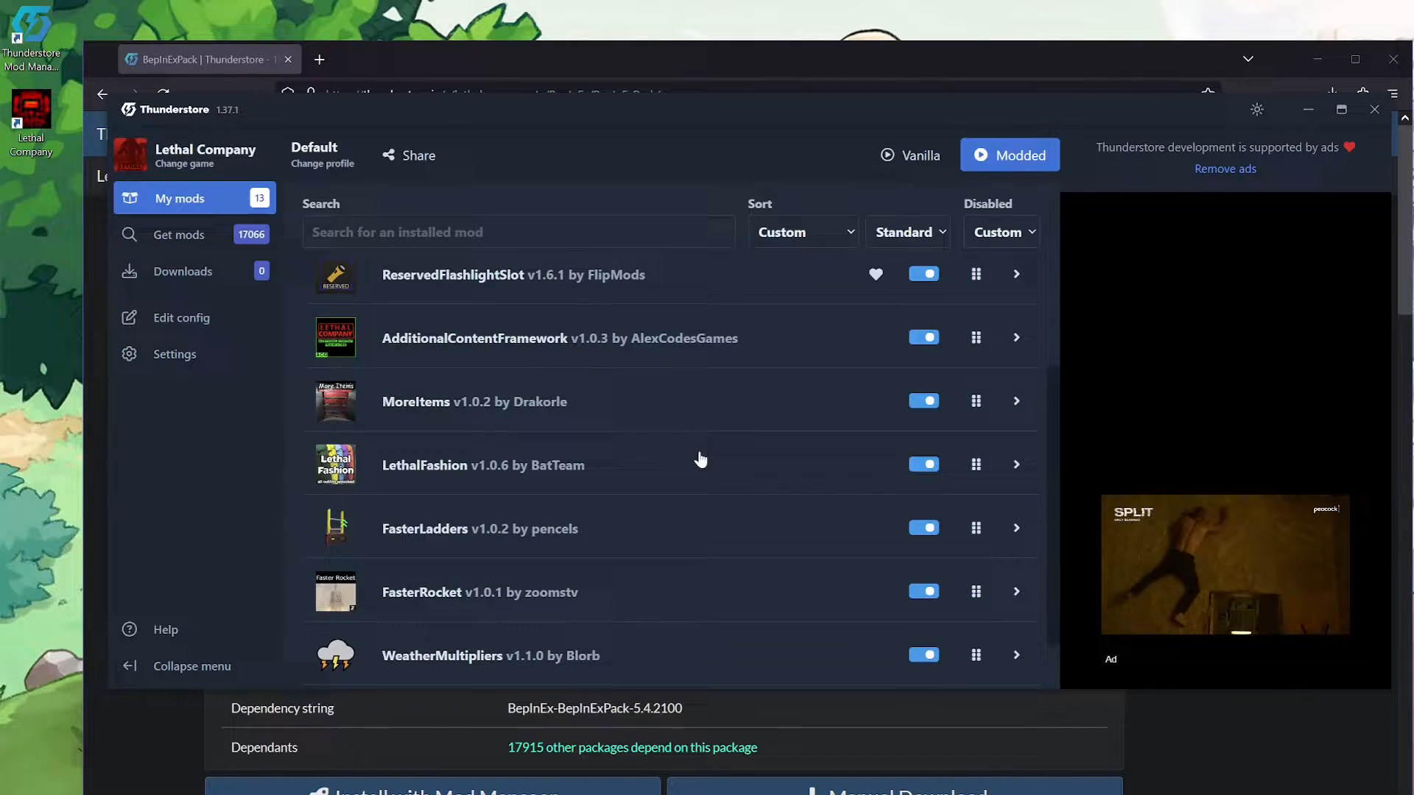
scroll("up", 3)
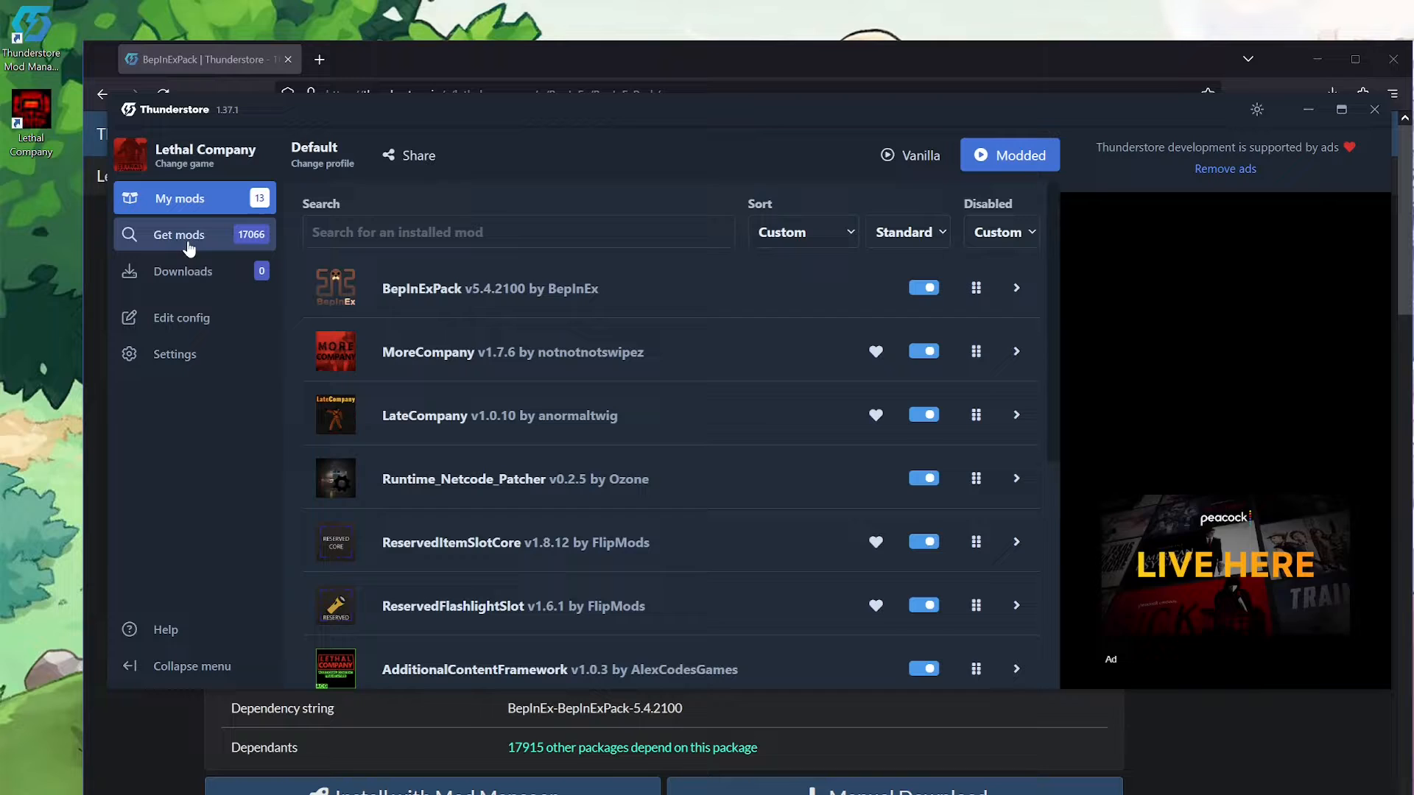
left_click(180, 235)
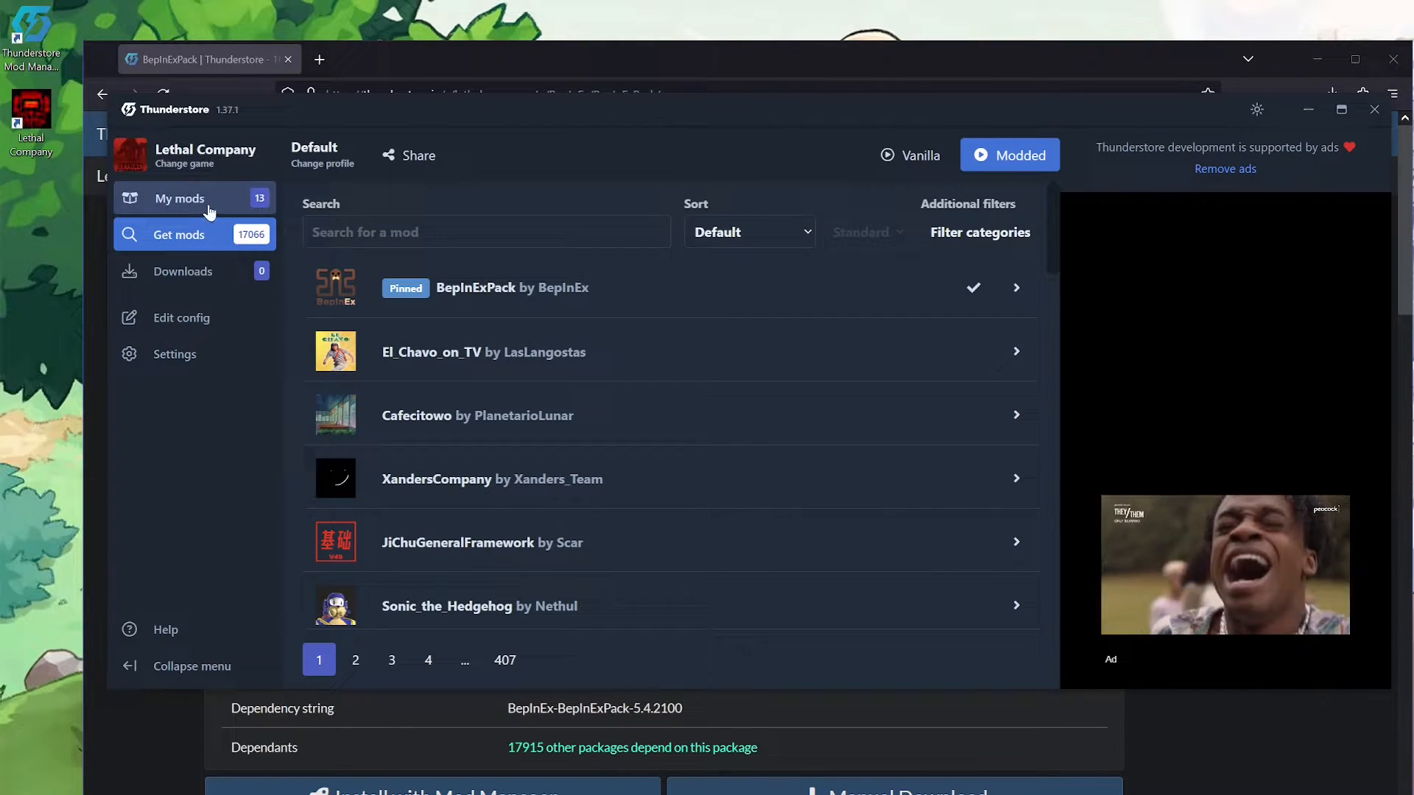
left_click(180, 199)
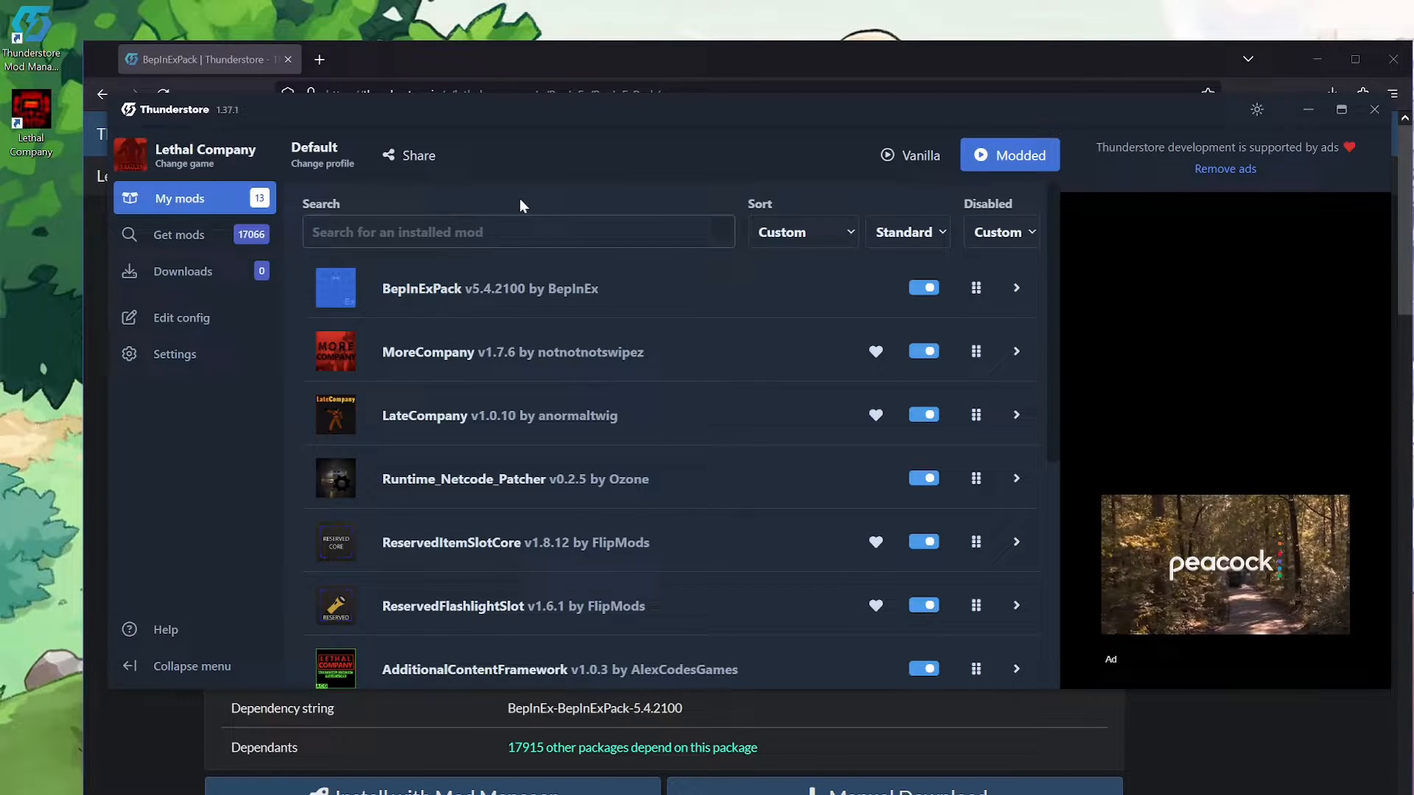
scroll("down", 3)
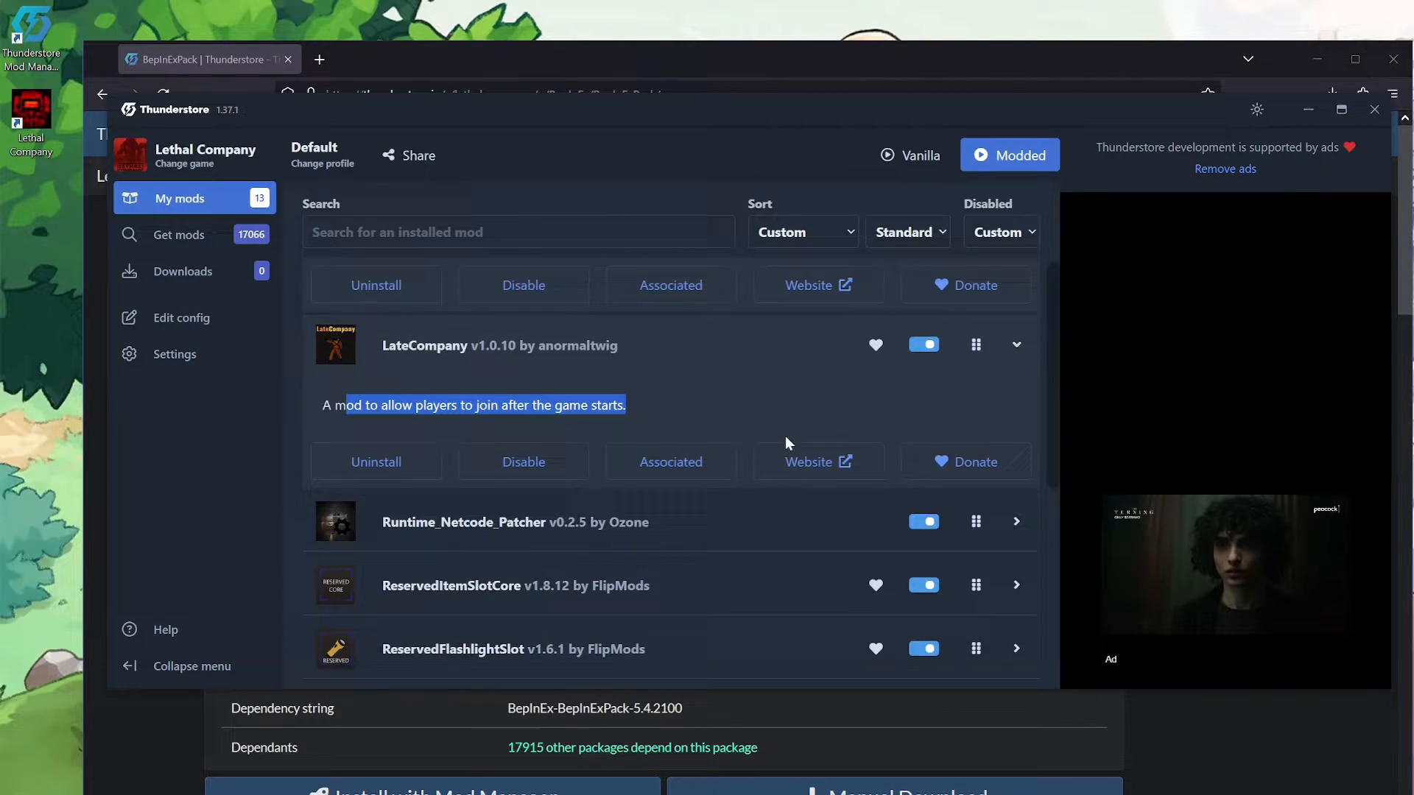
scroll("down", 3)
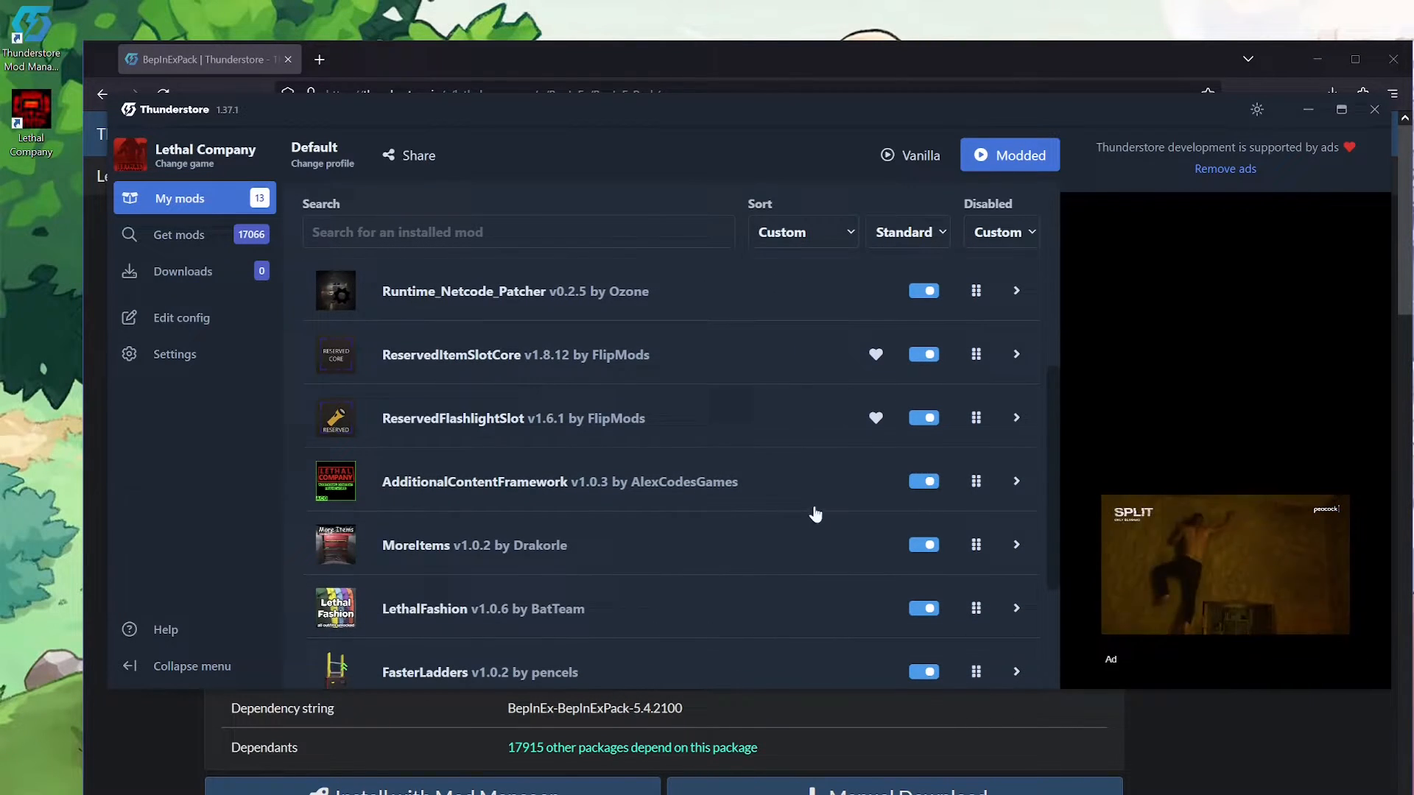
left_click(1014, 417)
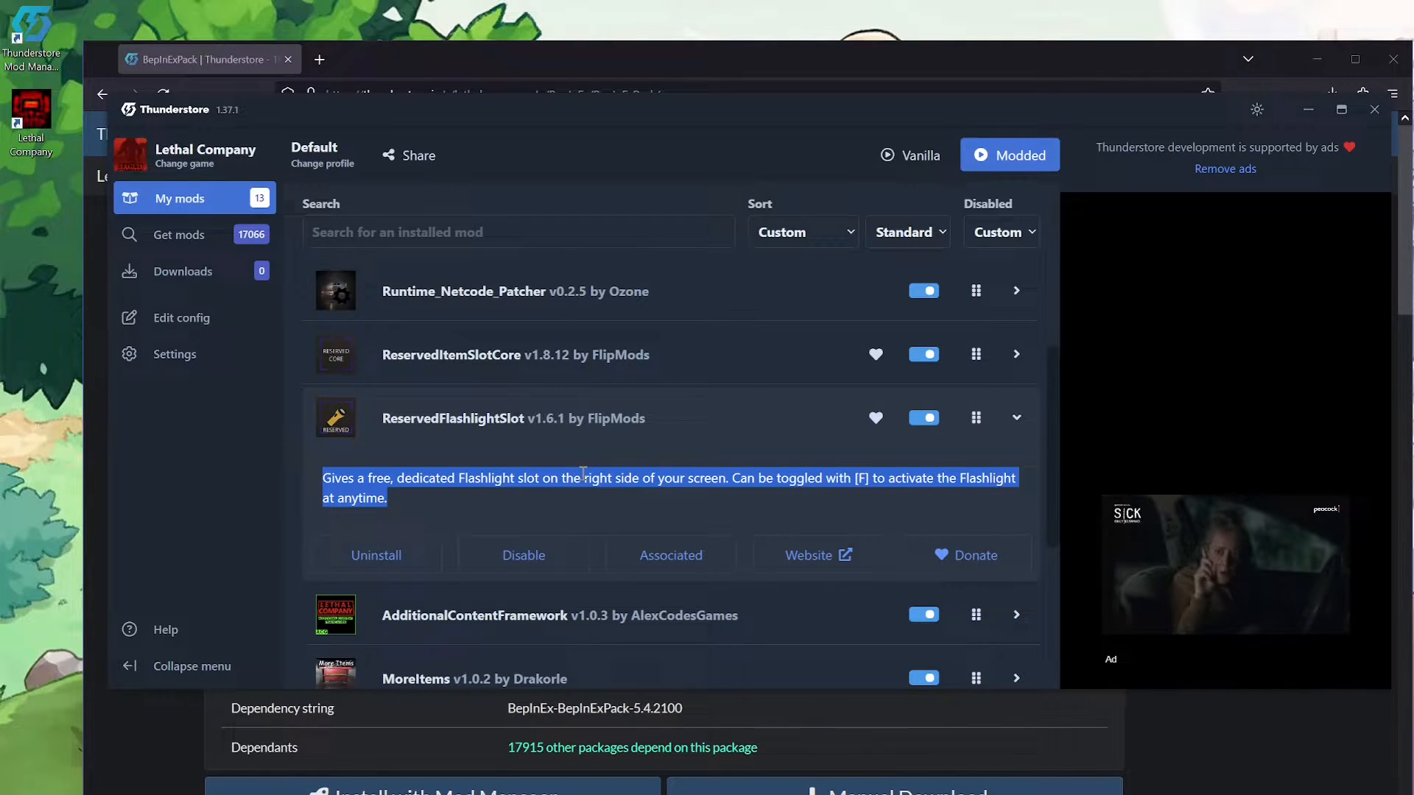
scroll("up", 3)
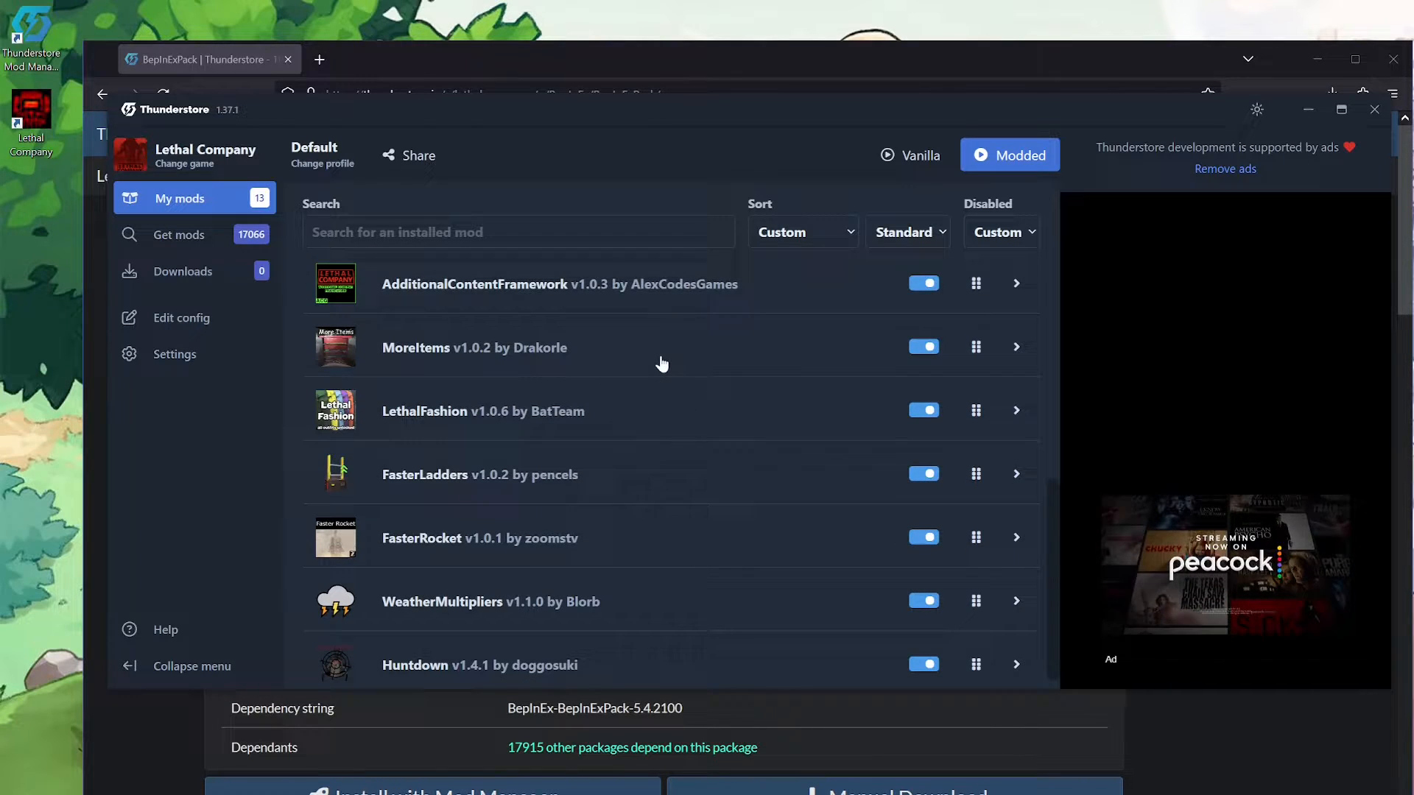
left_click(1014, 347)
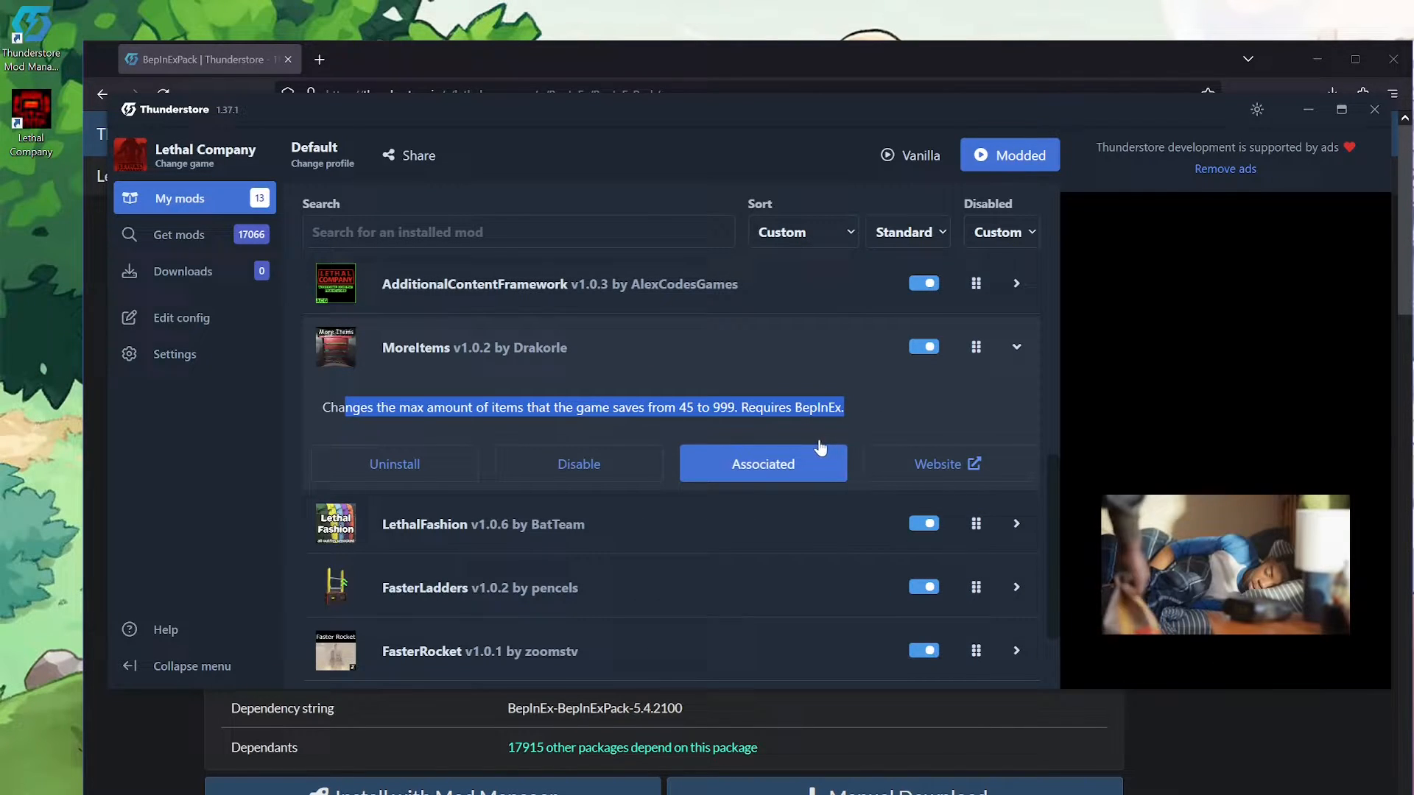
scroll("down", 3)
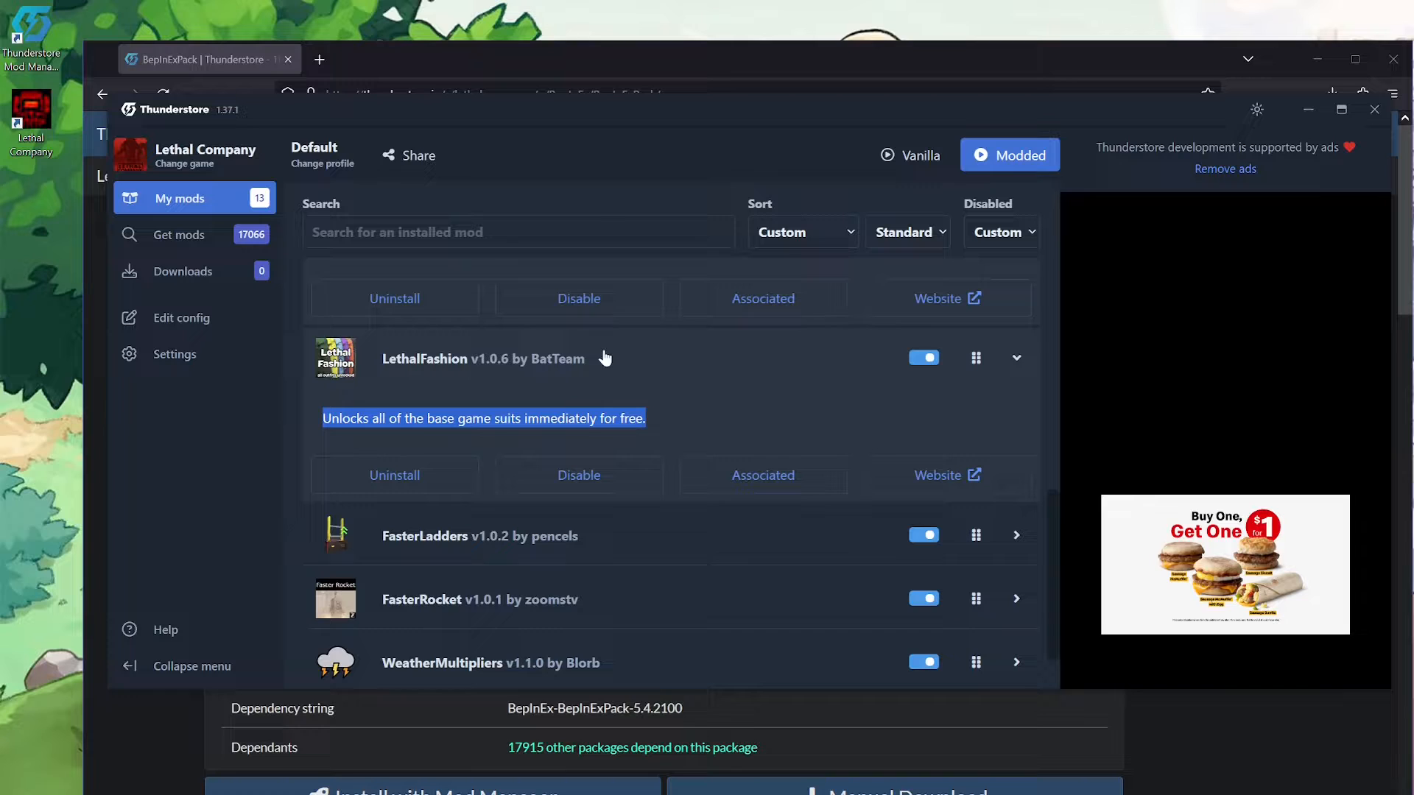
mouse_move(682, 527)
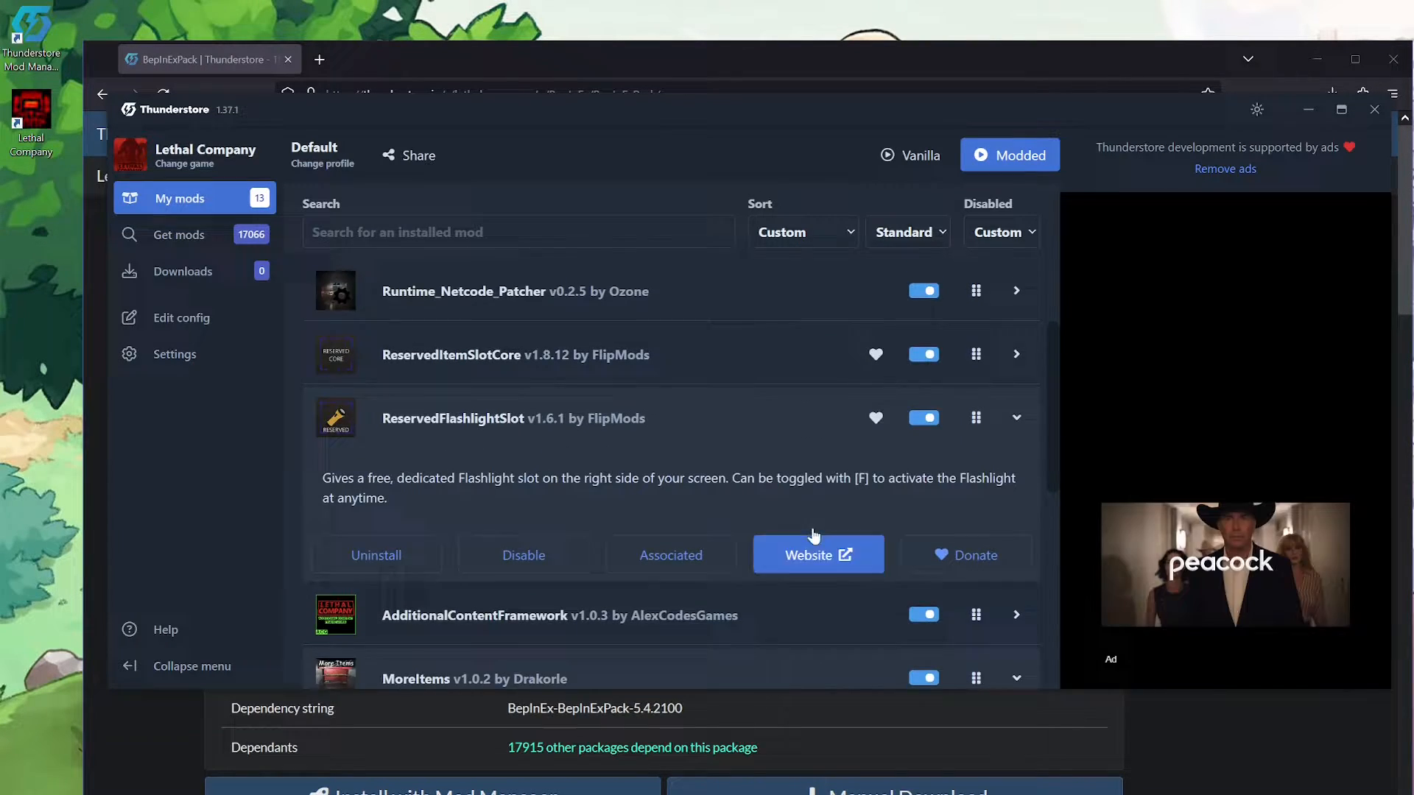
scroll("up", 3)
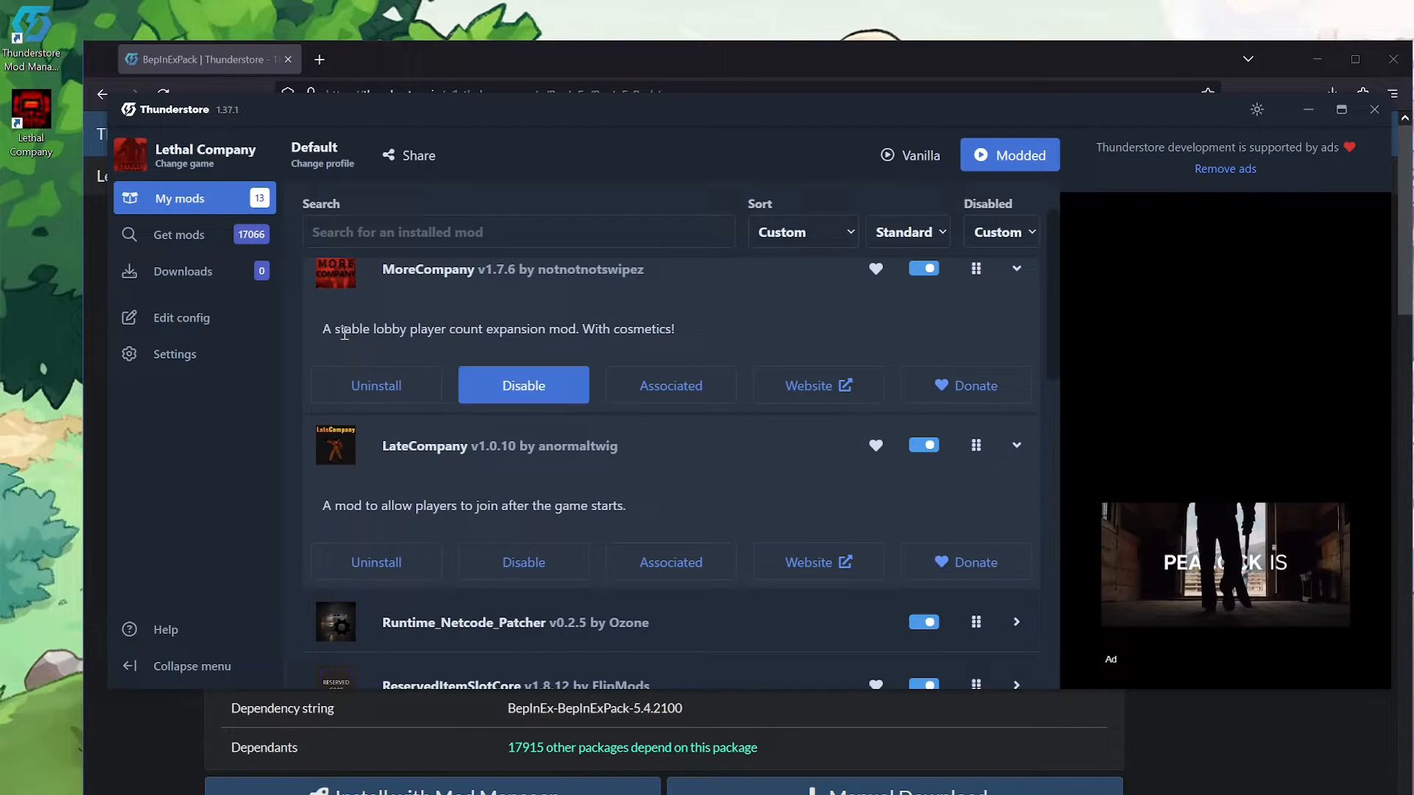
scroll("down", 3)
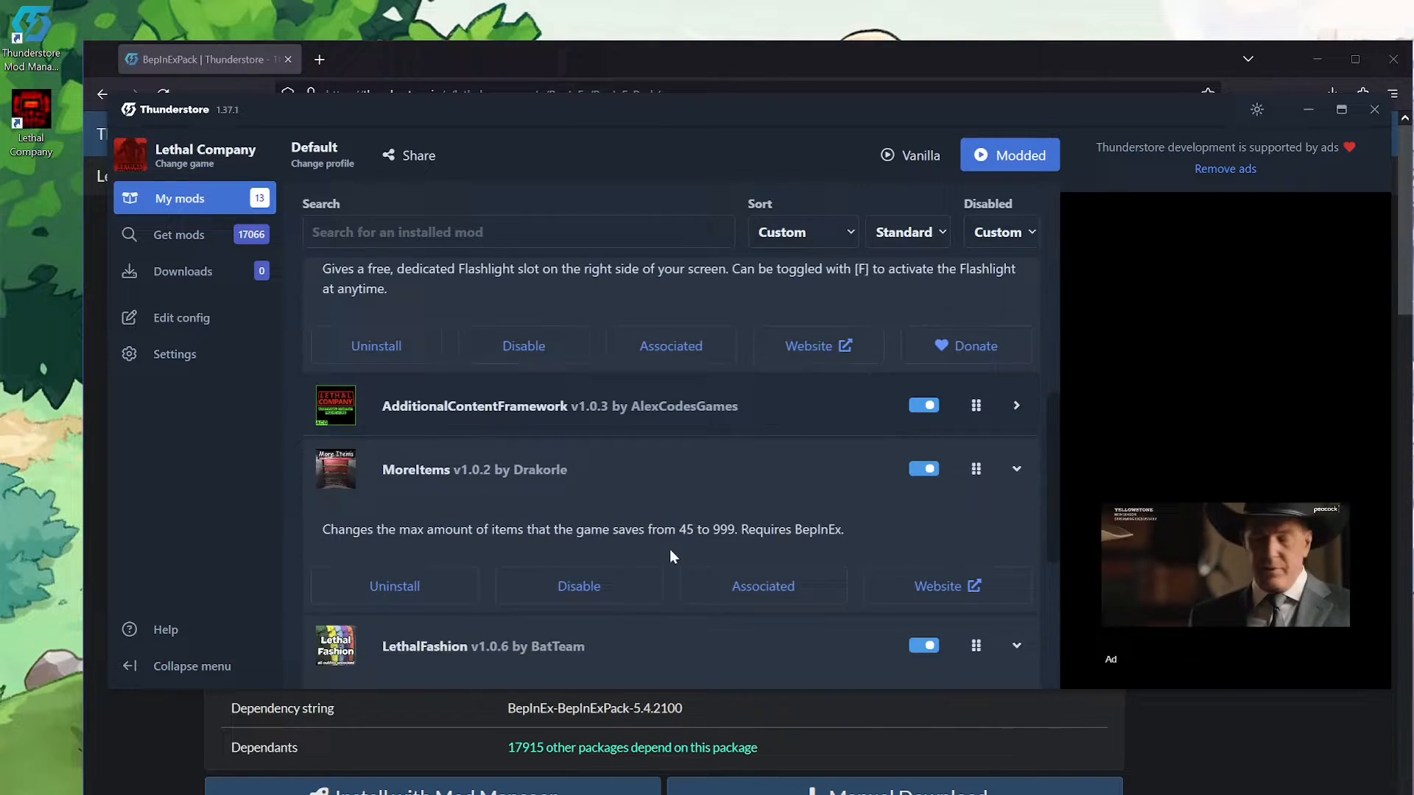
scroll("down", 3)
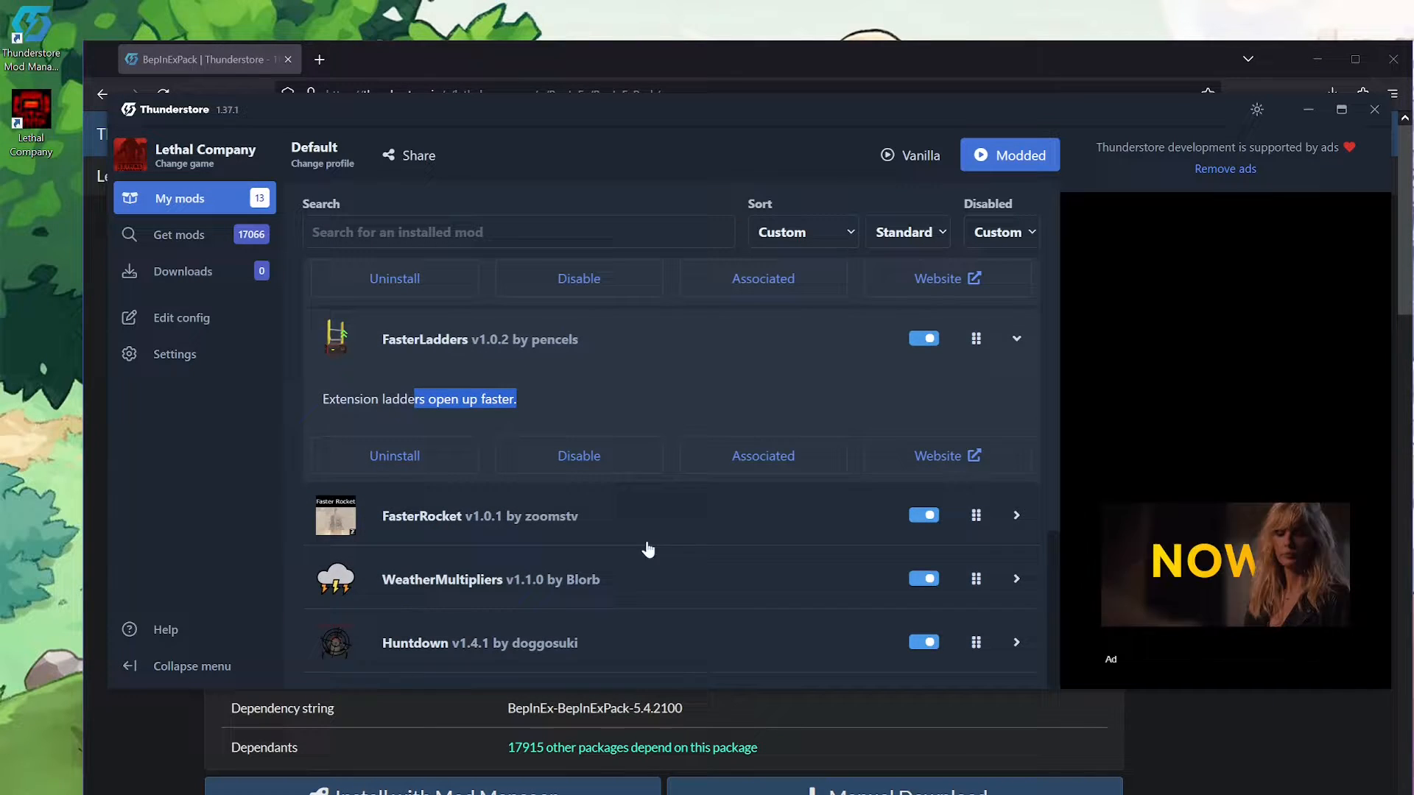
left_click(1015, 515)
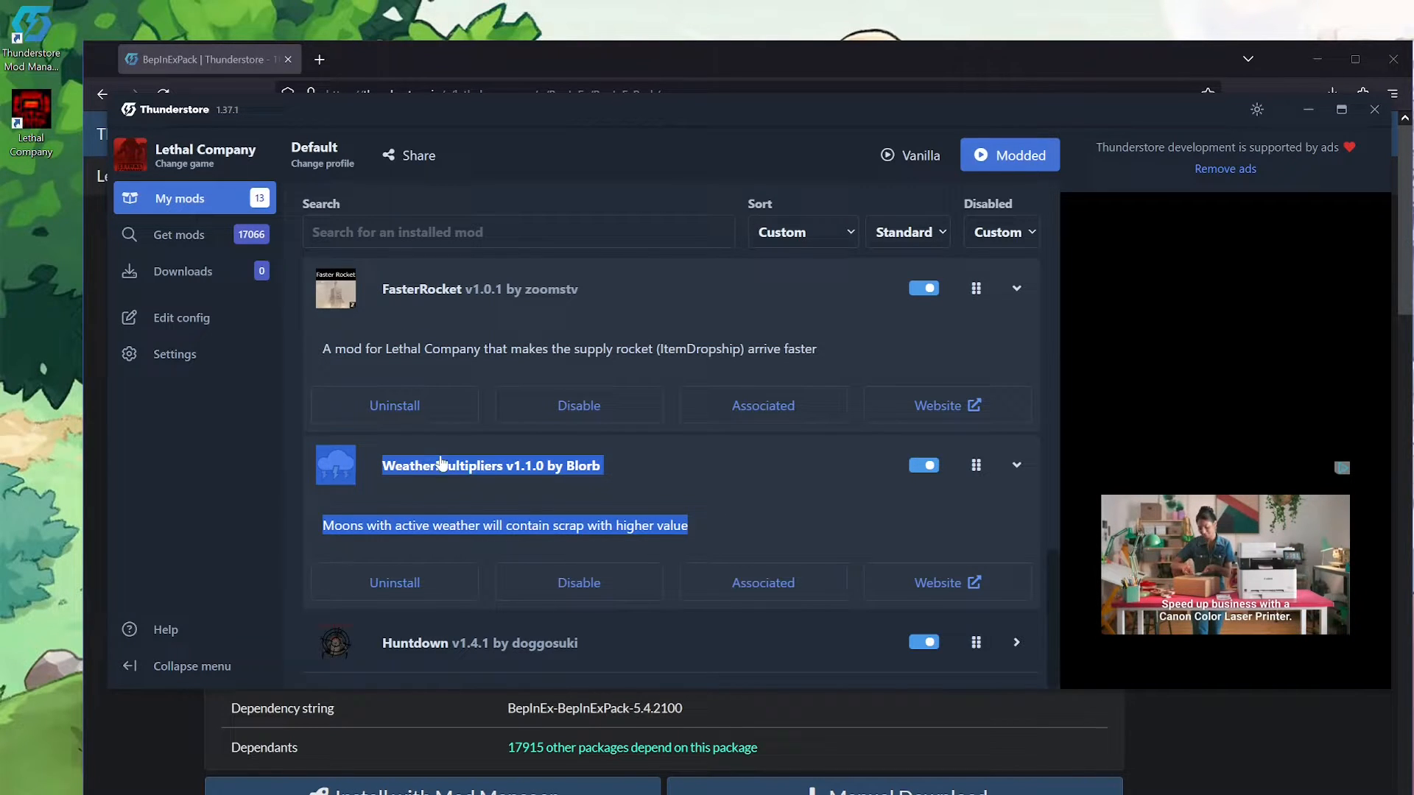
mouse_move(634, 504)
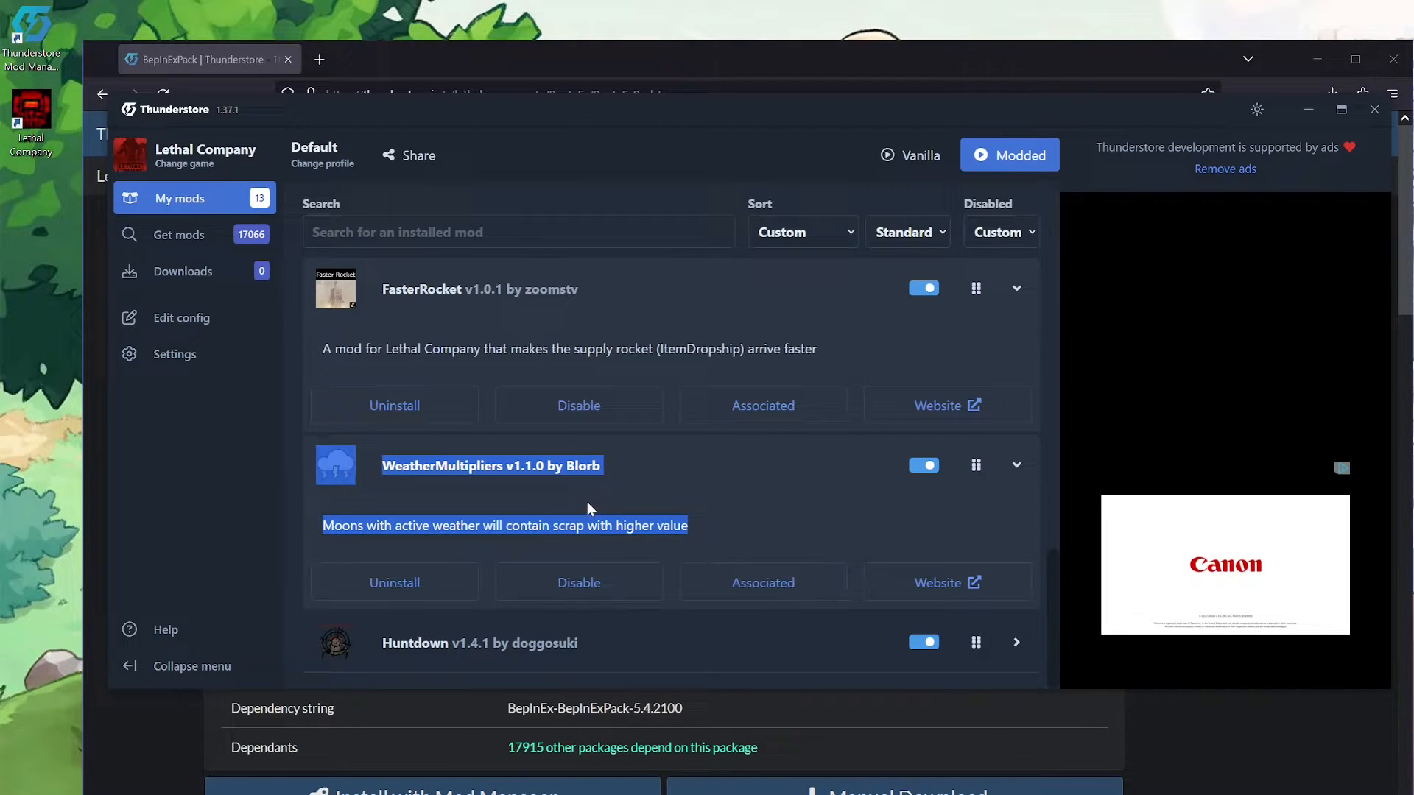
scroll("down", 3)
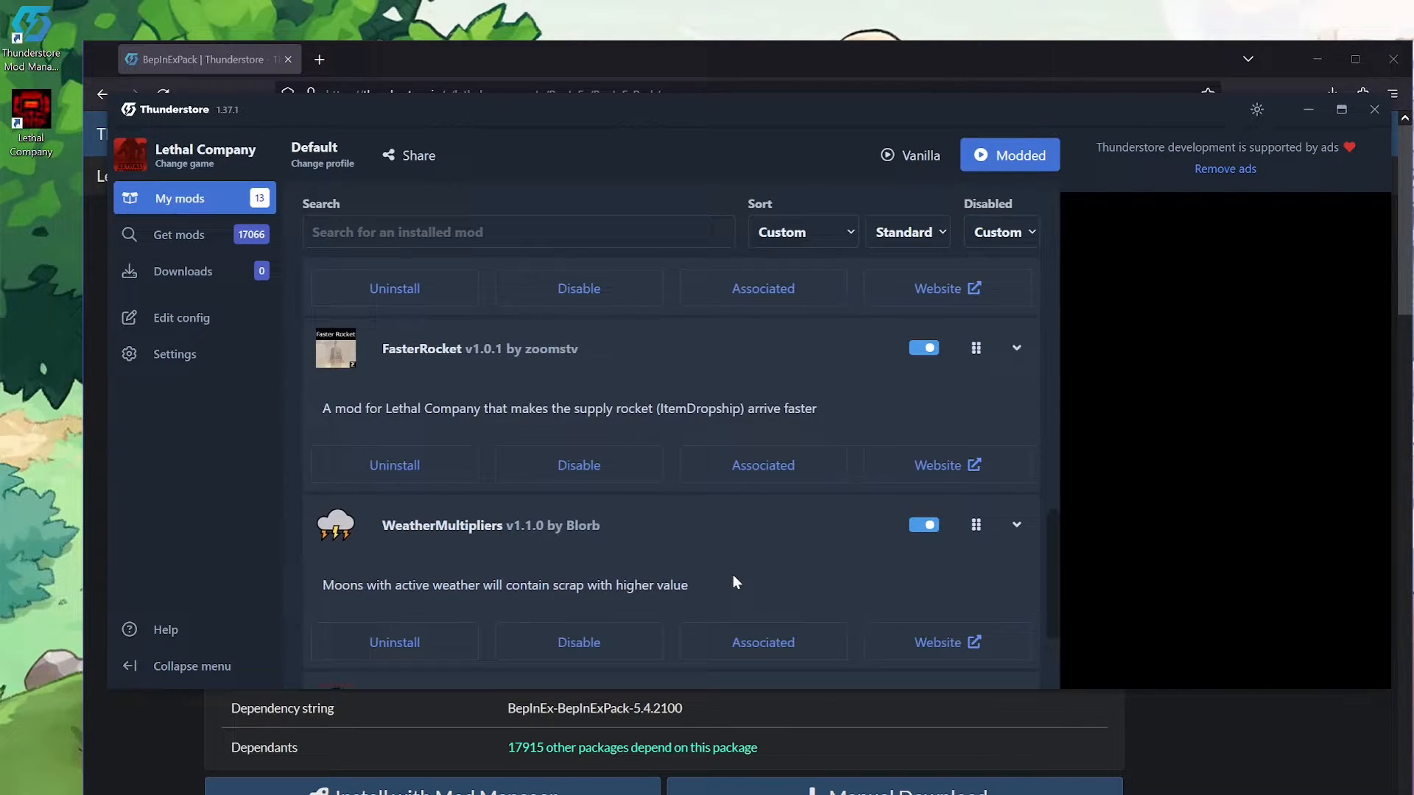
scroll("down", 3)
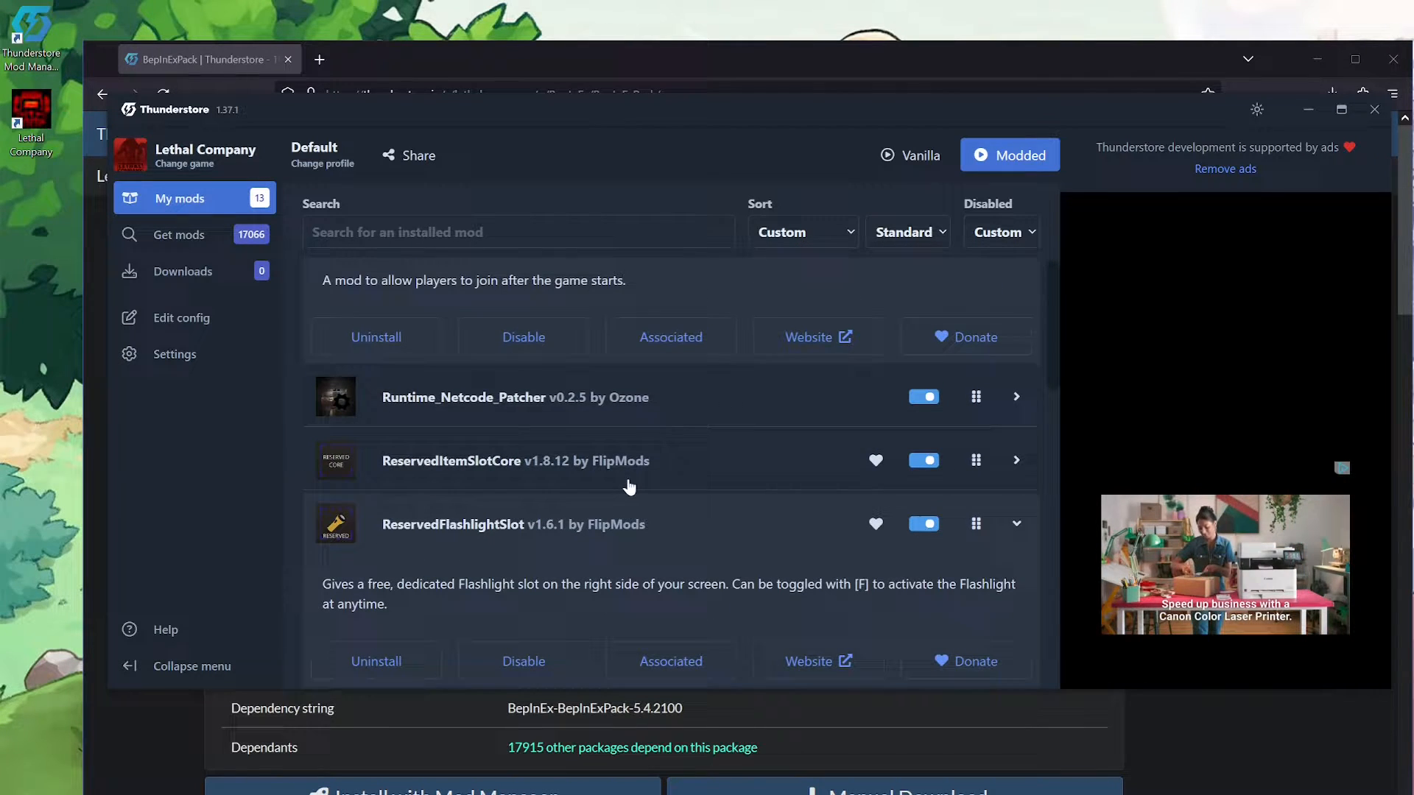
scroll("up", 3)
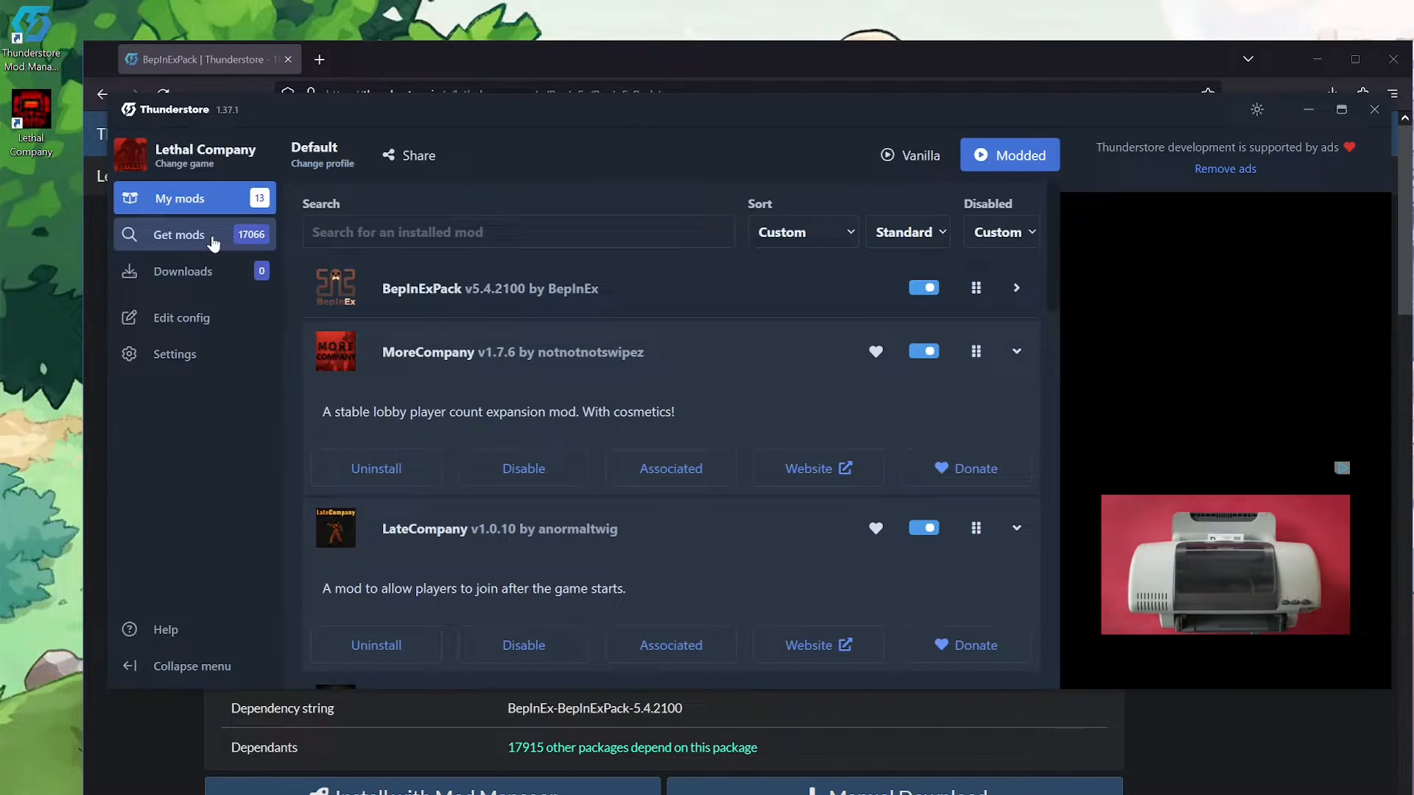
- Switch to Get mods and expand the JiChuGeneralFramework entry in the catalogue
left_click(180, 234)
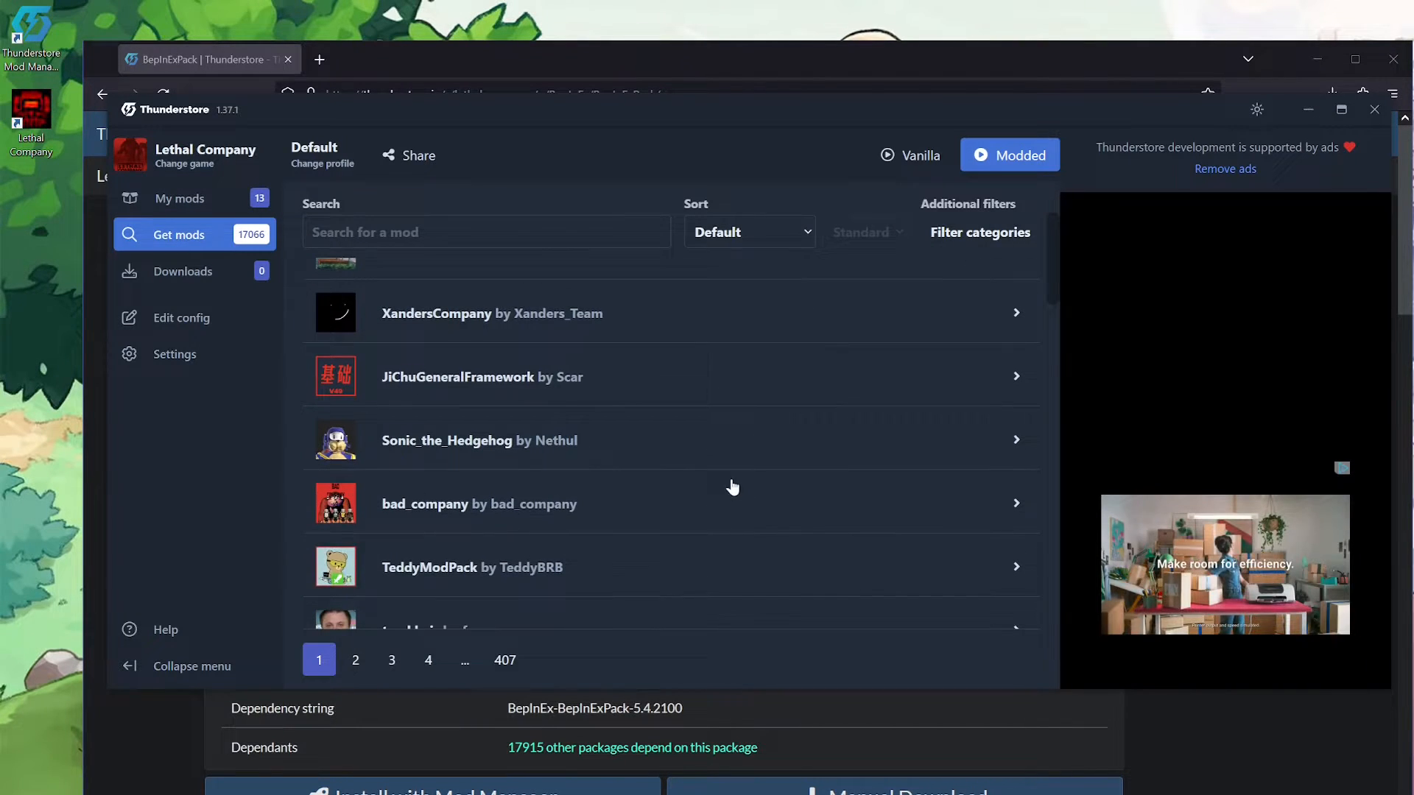
left_click(458, 377)
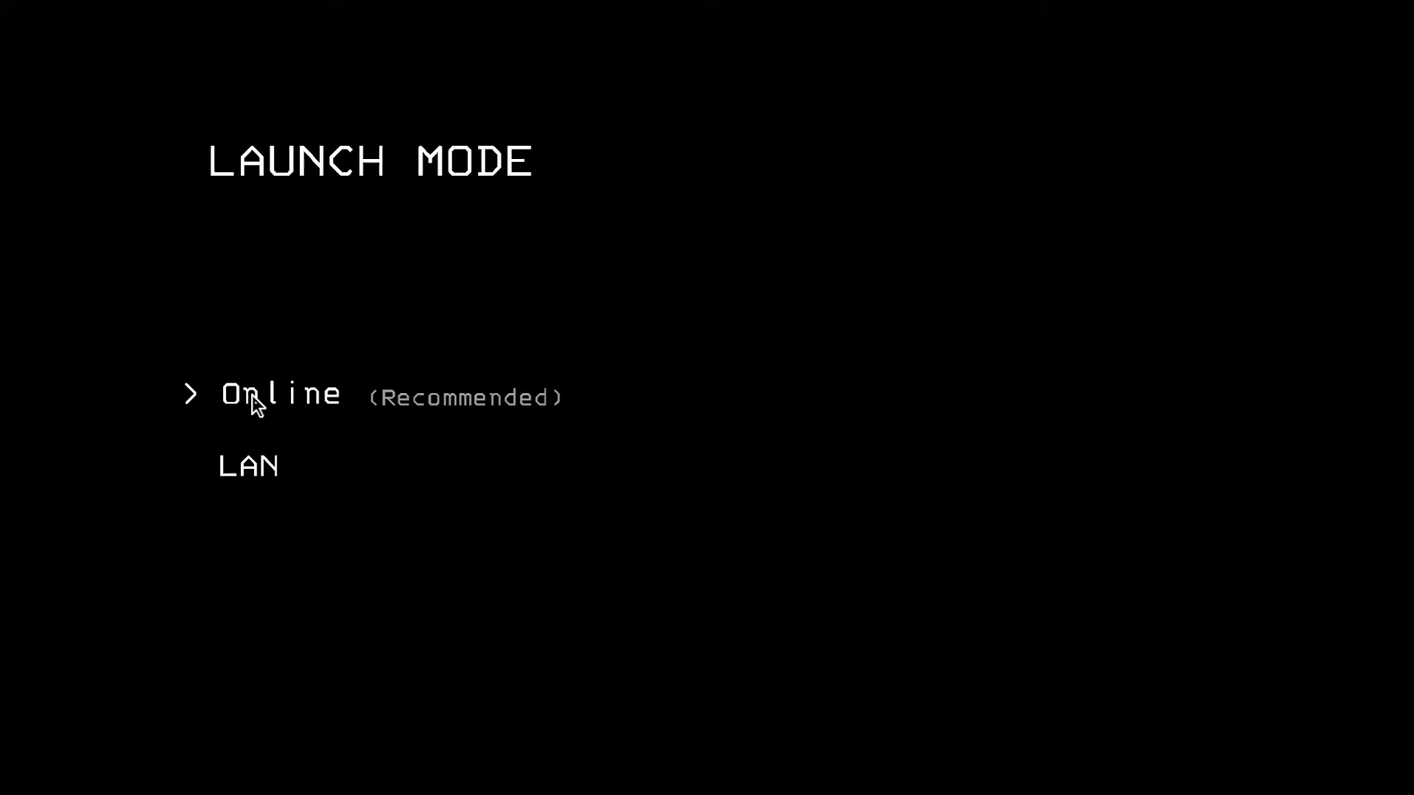
- Go Online, host the friends-only 'newb crew' lobby, then Escape back to the mod manager
left_click(280, 395)
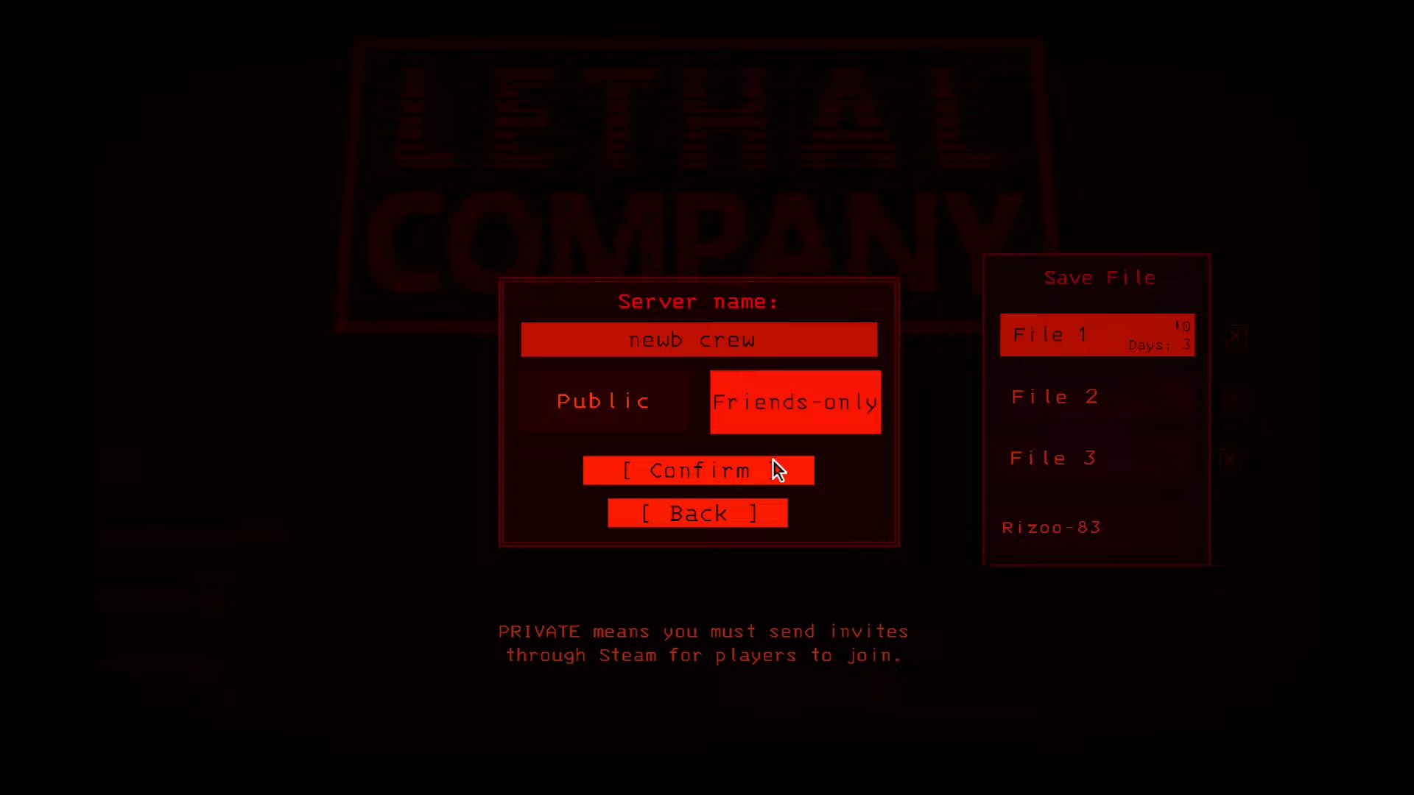
left_click(698, 470)
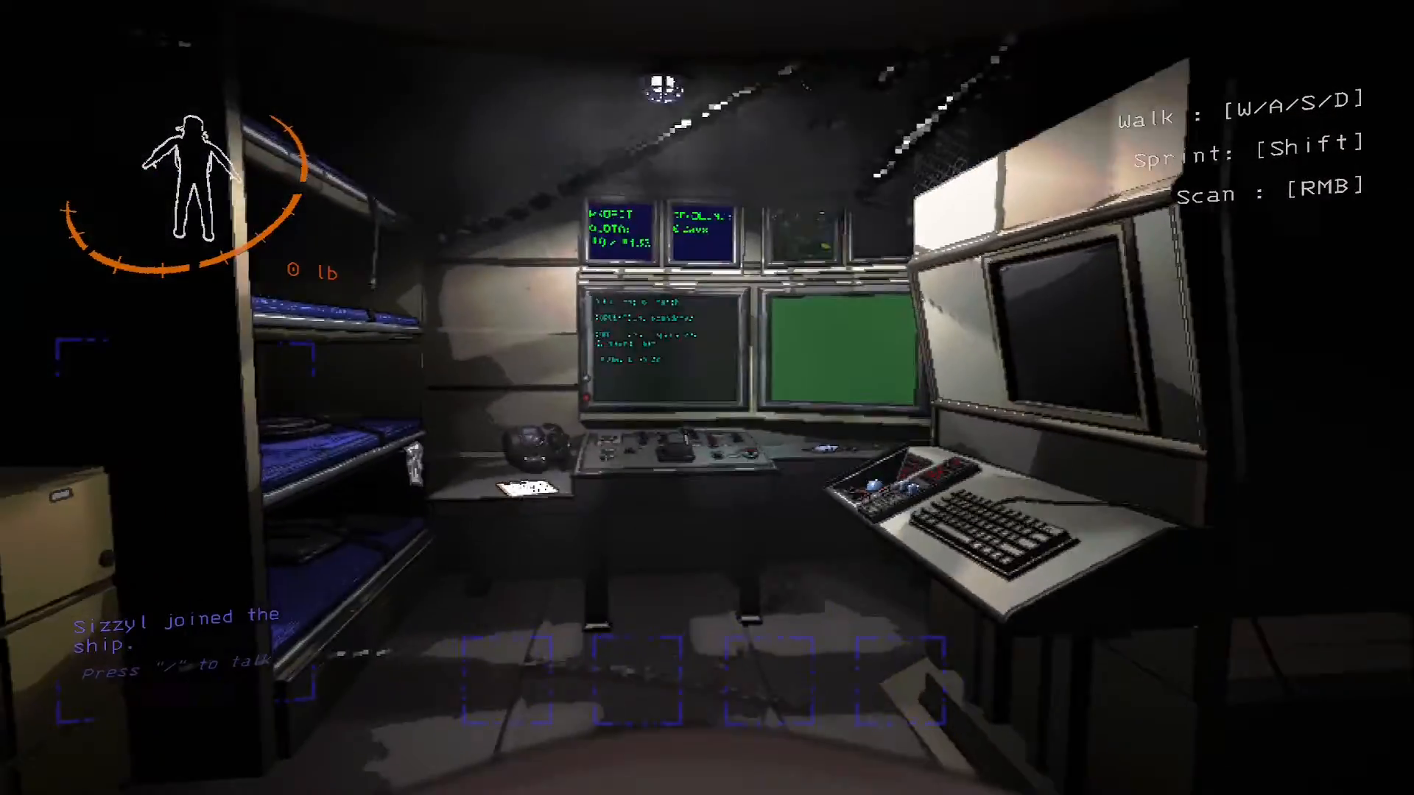
key("Escape")
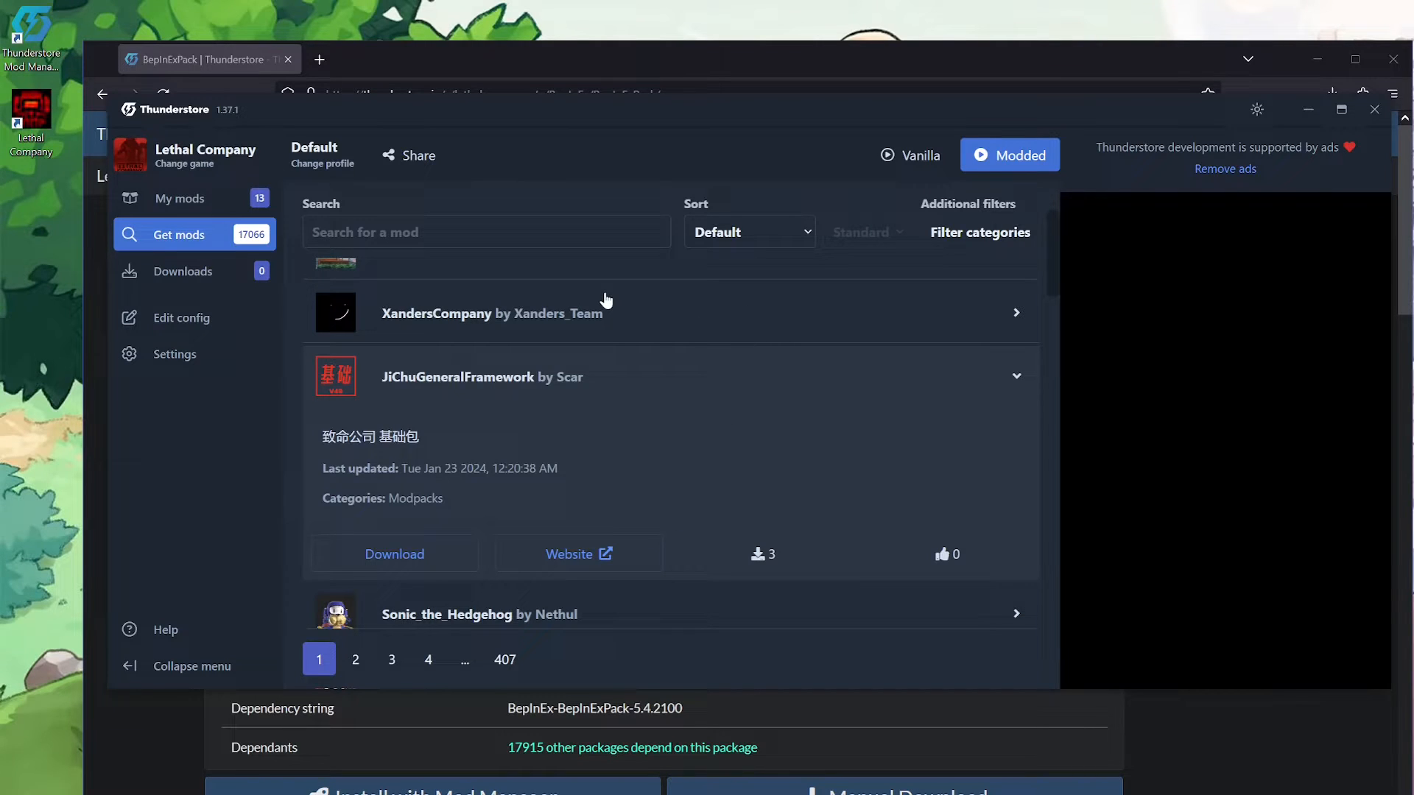
mouse_move(564, 165)
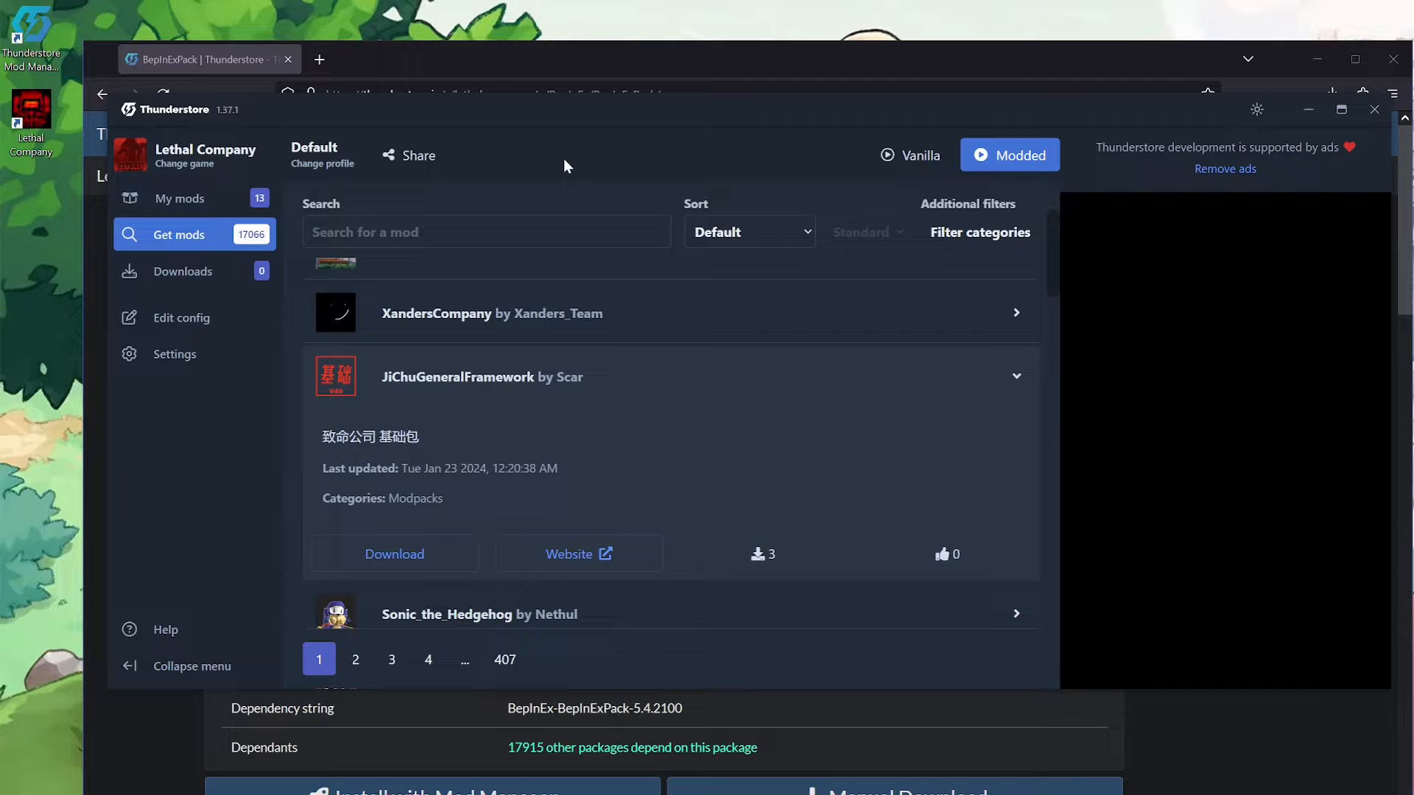
mouse_move(217, 134)
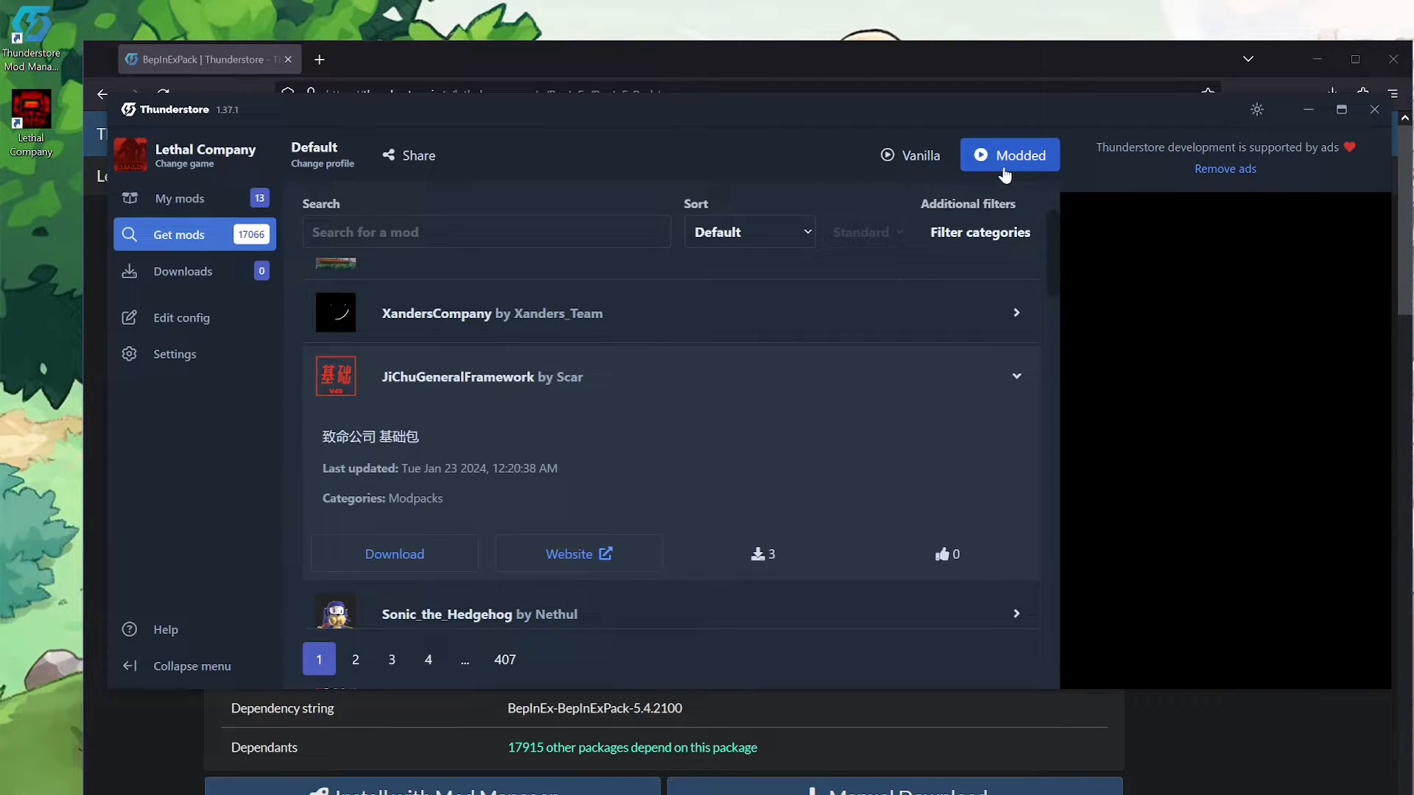
mouse_move(787, 479)
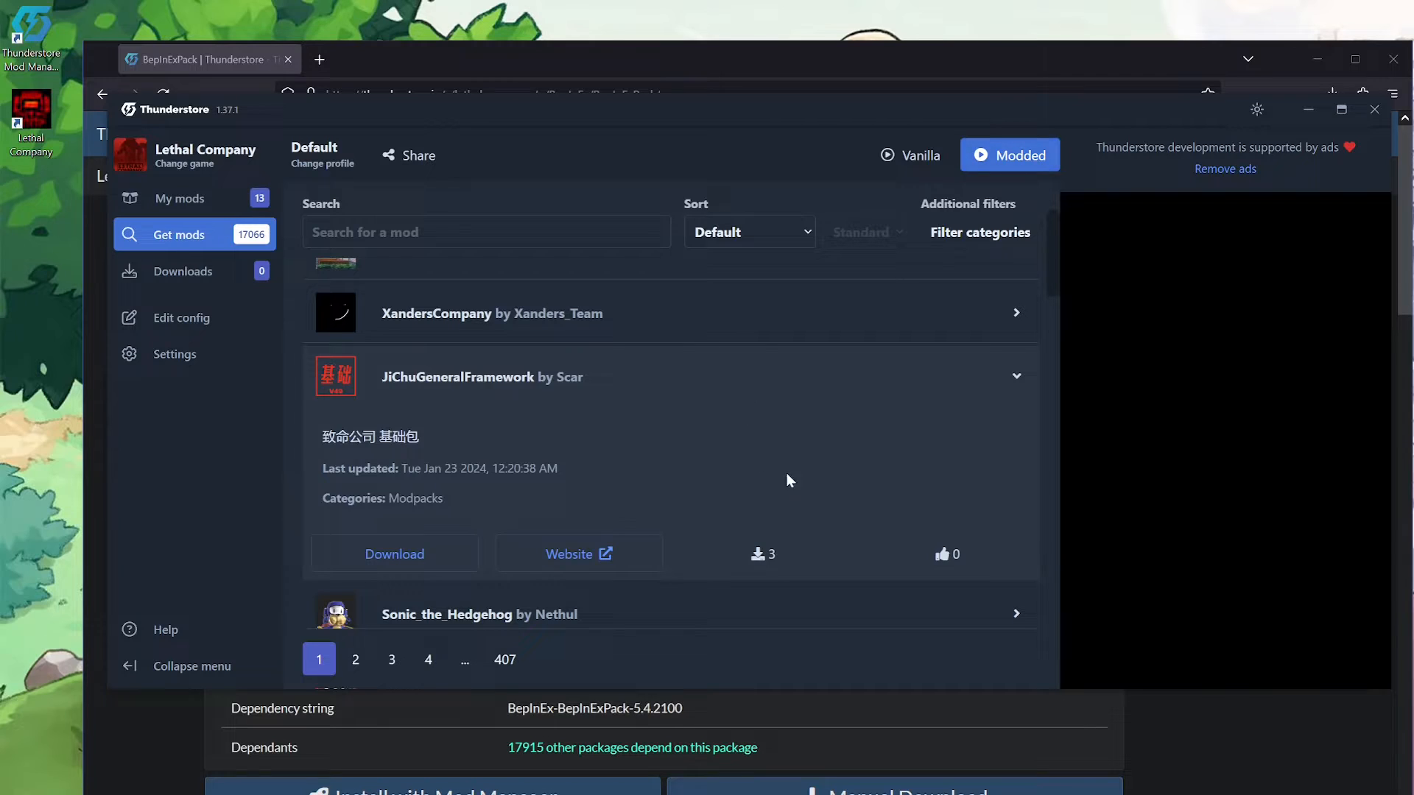
- Return to My mods and launch Lethal Company with the Modded button
left_click(180, 197)
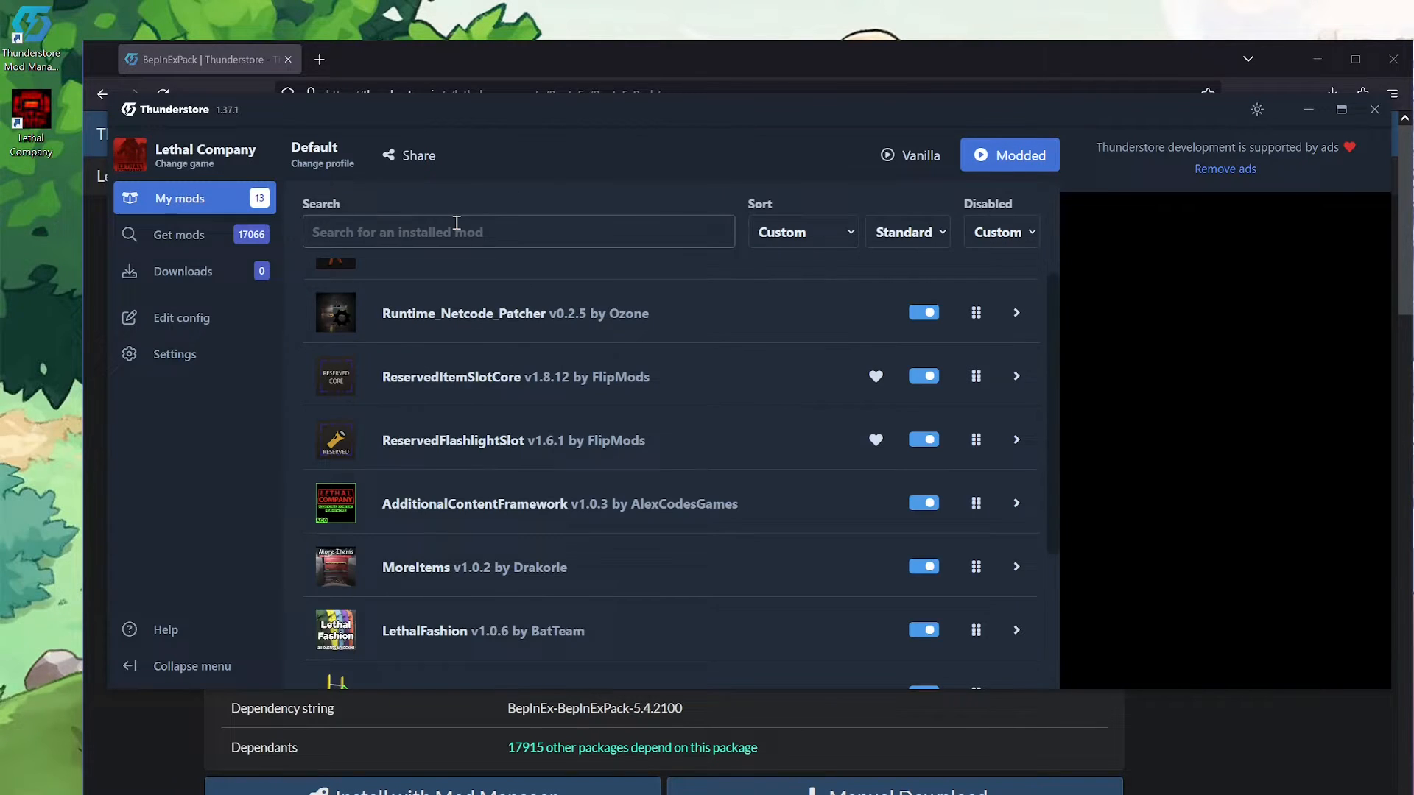
scroll("up", 3)
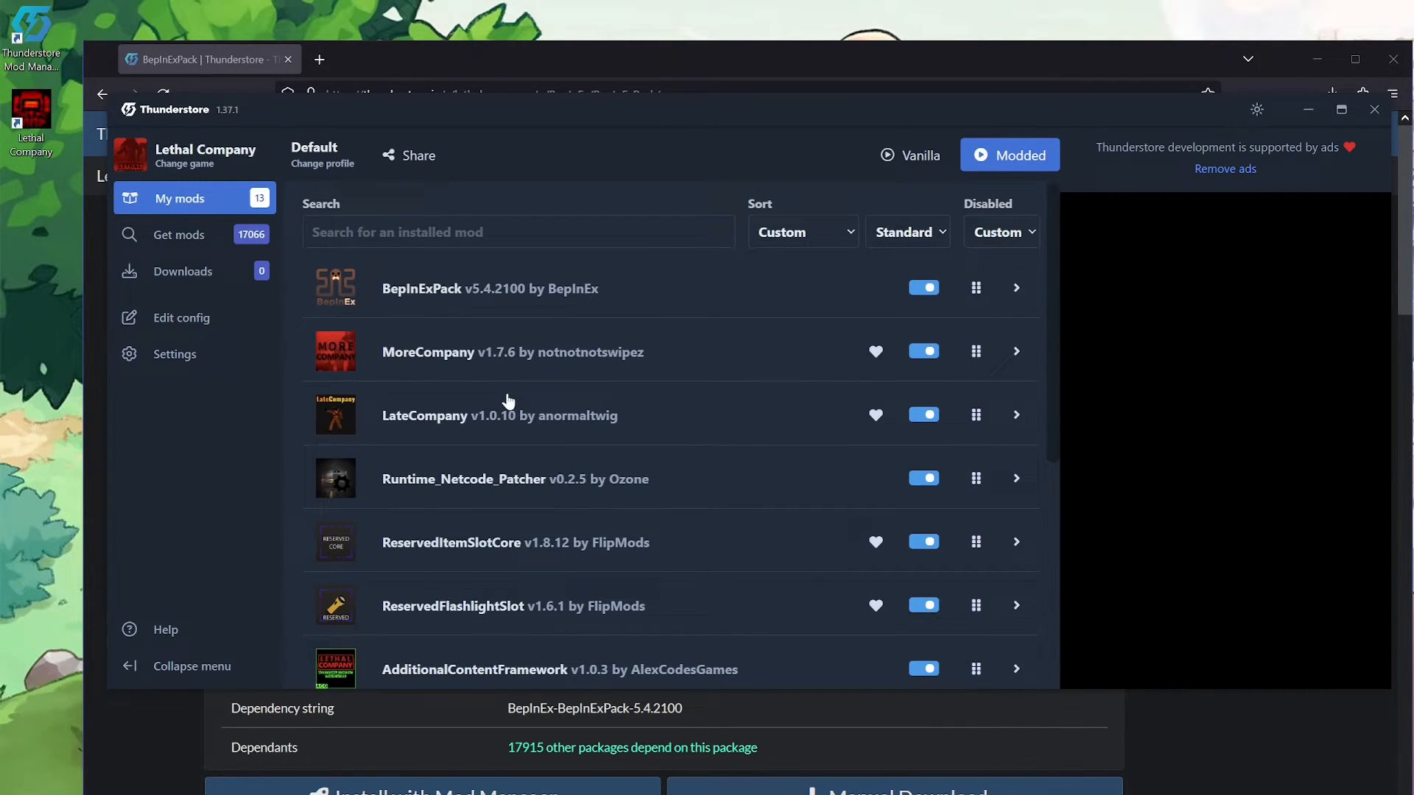
mouse_move(504, 377)
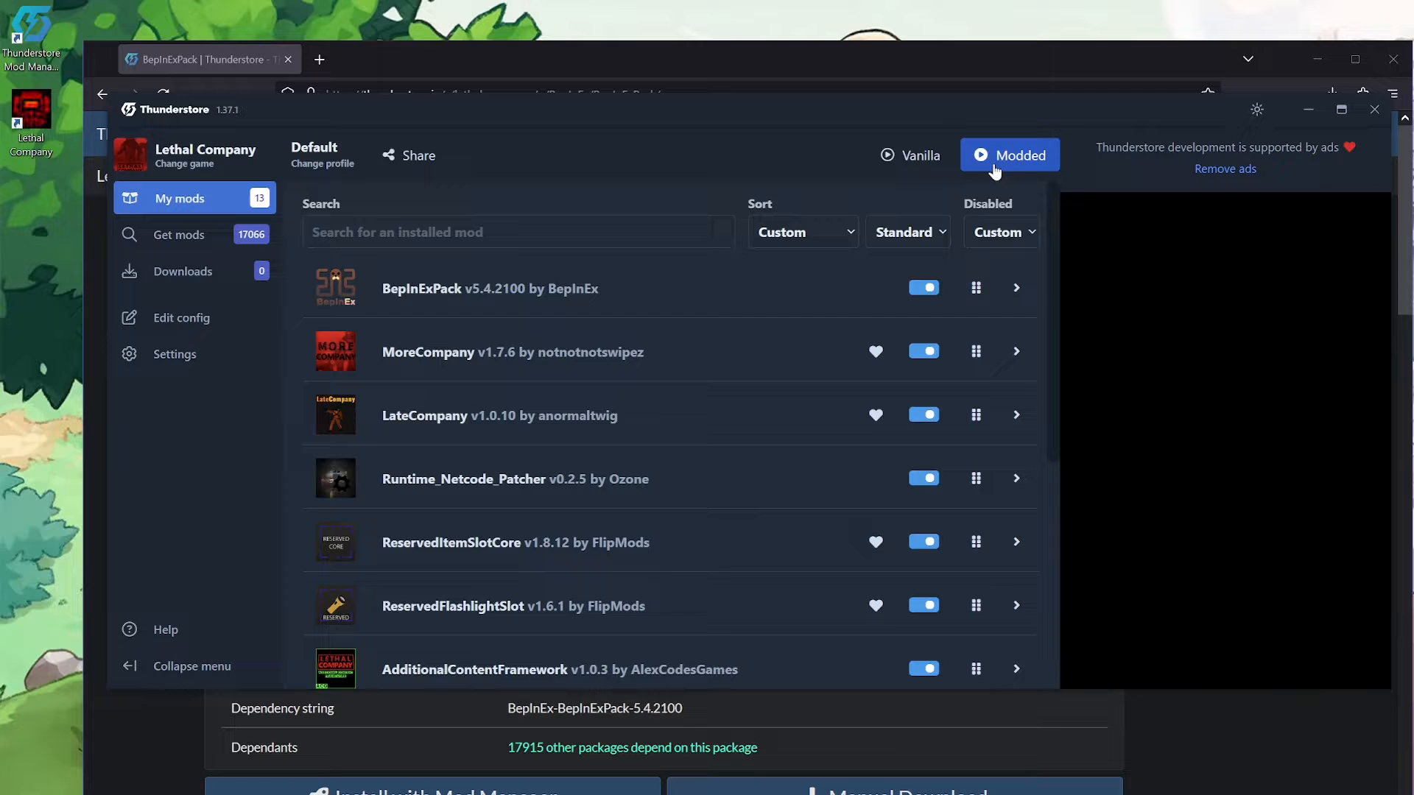
left_click(1010, 154)
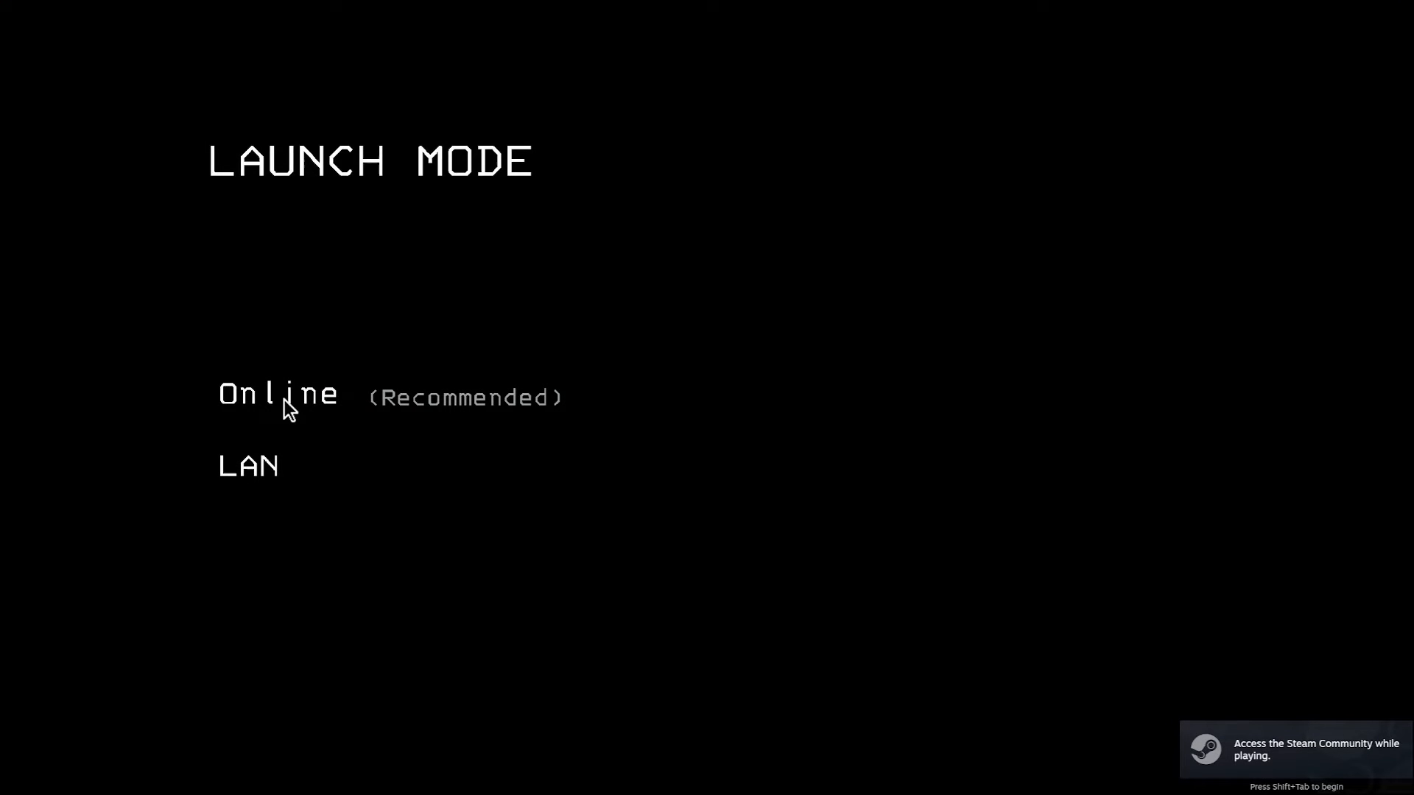
- Choose Online, continue past the version notice, and browse the cosmetics panel
left_click(277, 395)
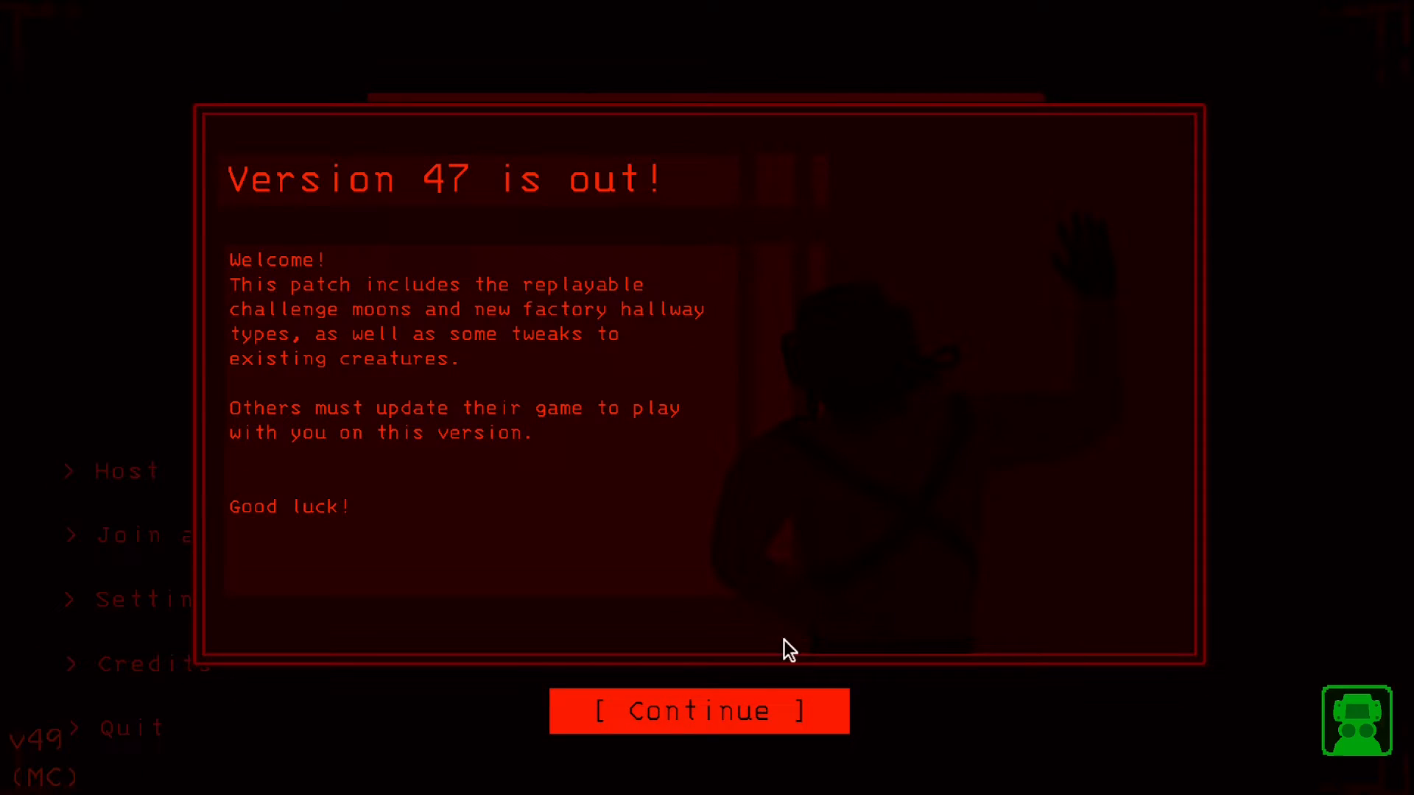
left_click(698, 710)
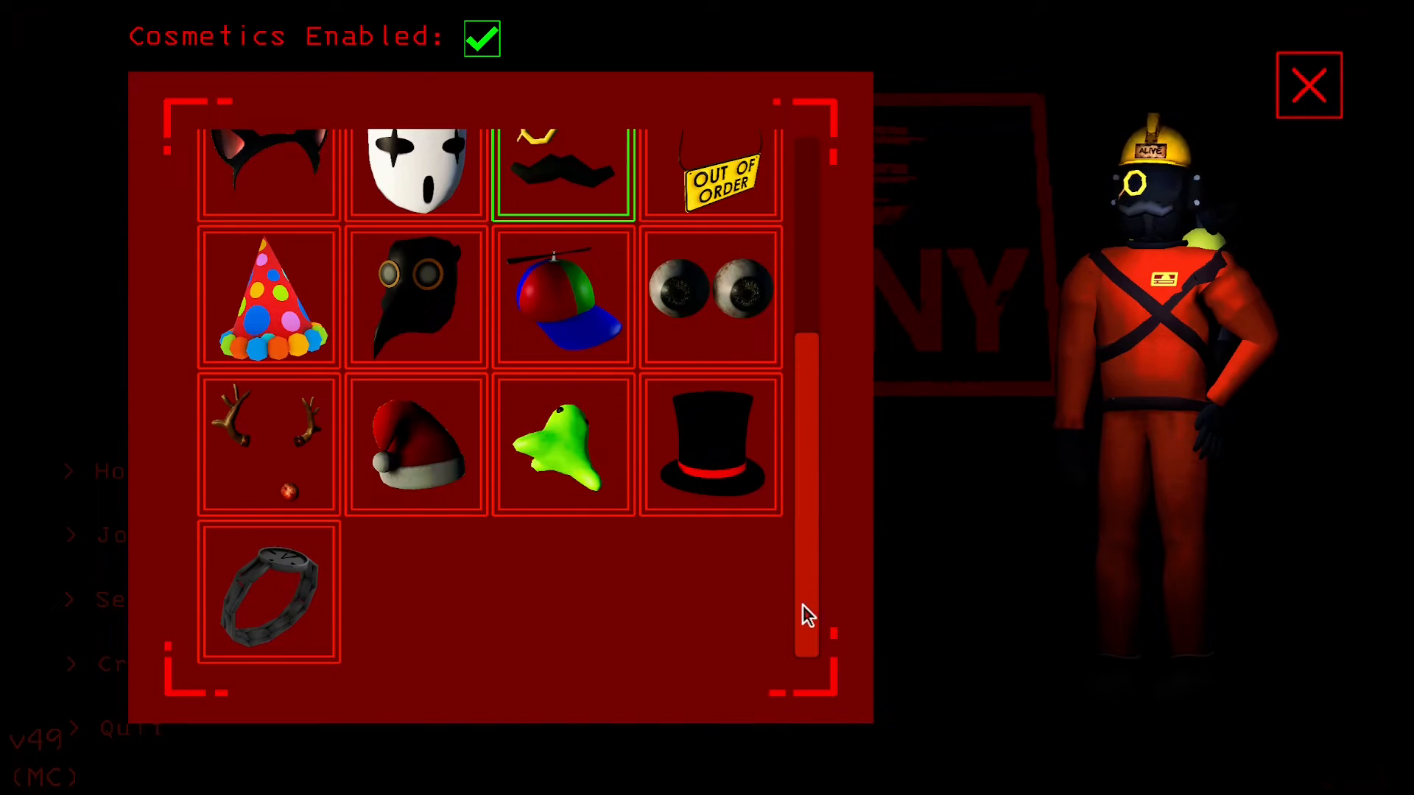
left_click(1307, 85)
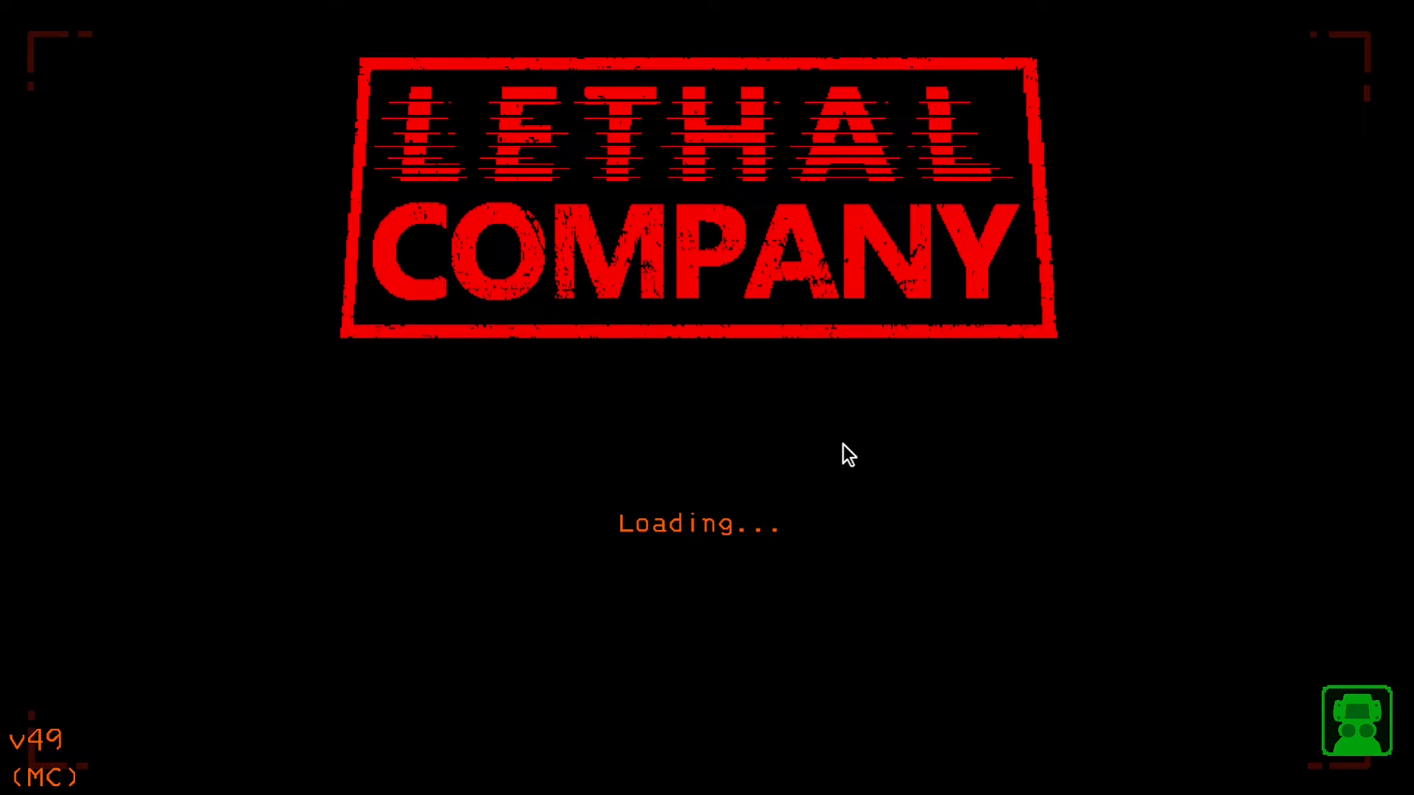
mouse_move(797, 522)
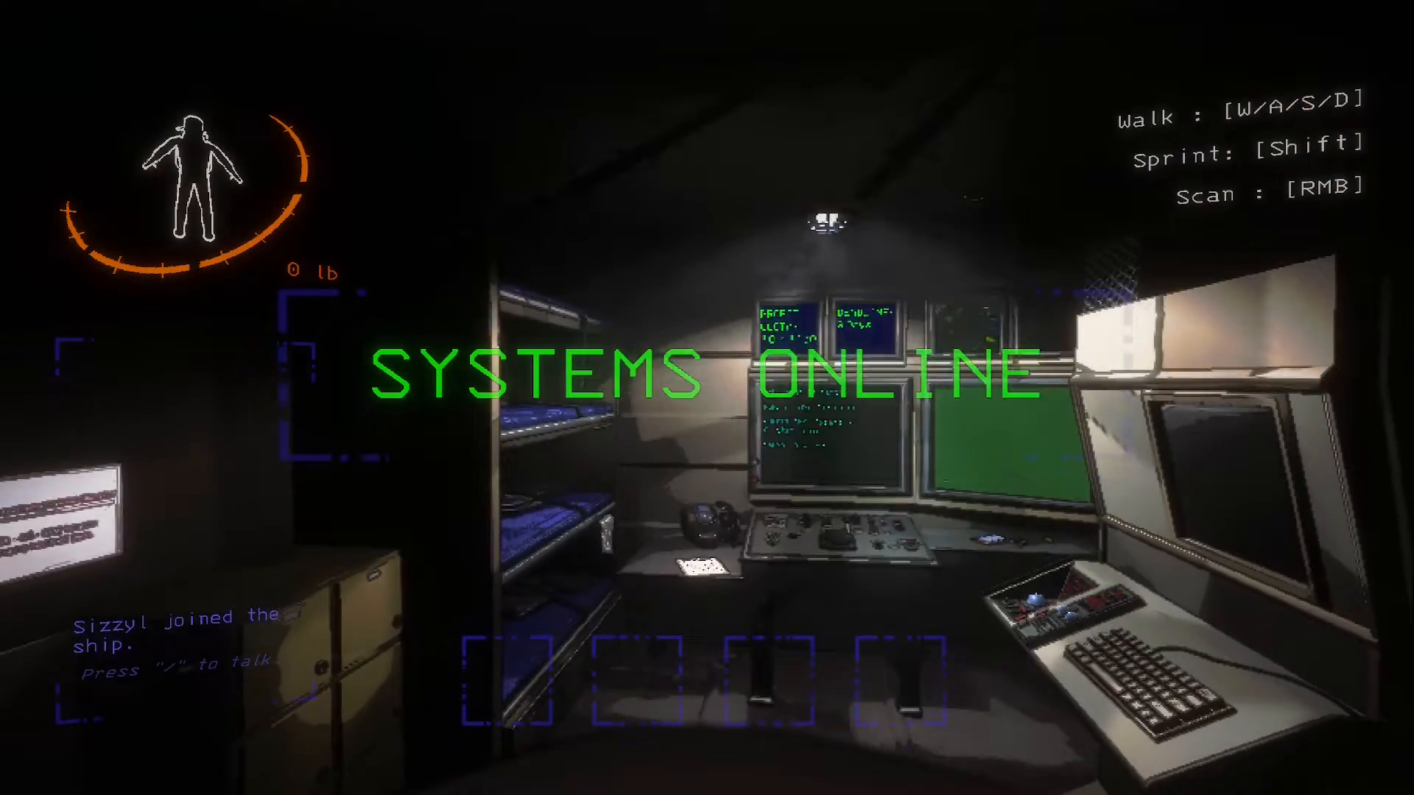
- Walk through the ship past the front console, bunks, terminal and suit rack
key("Escape")
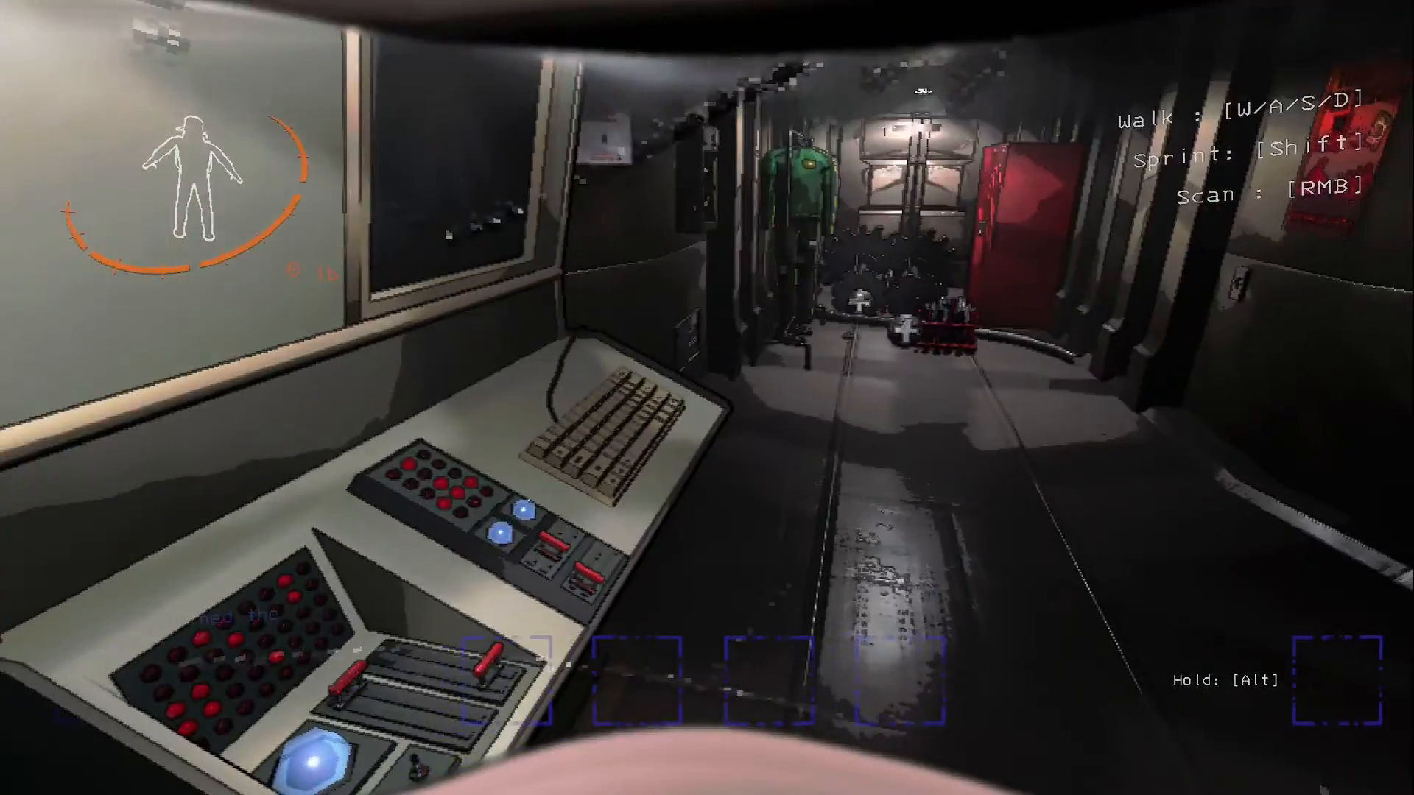
key("w")
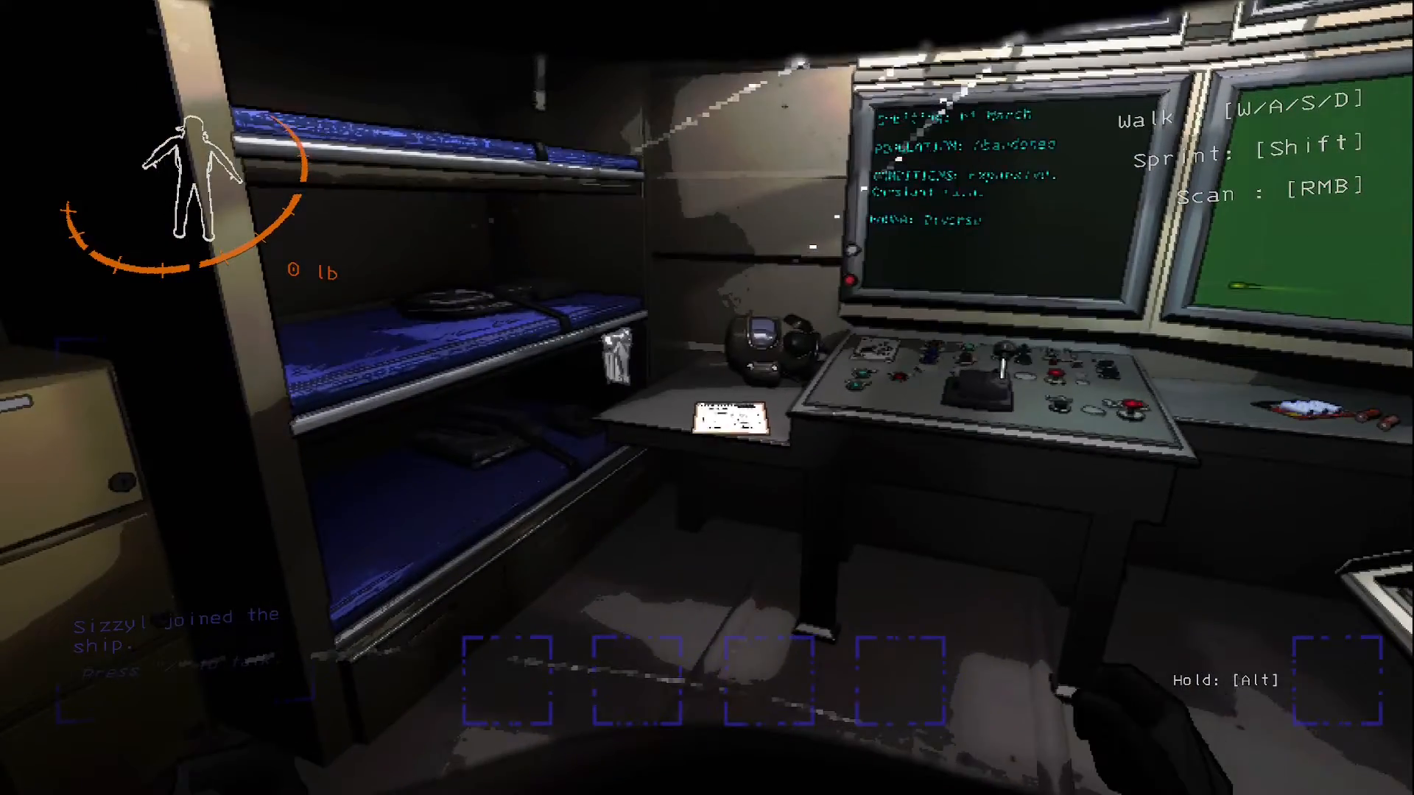
mouse_move(707, 398)
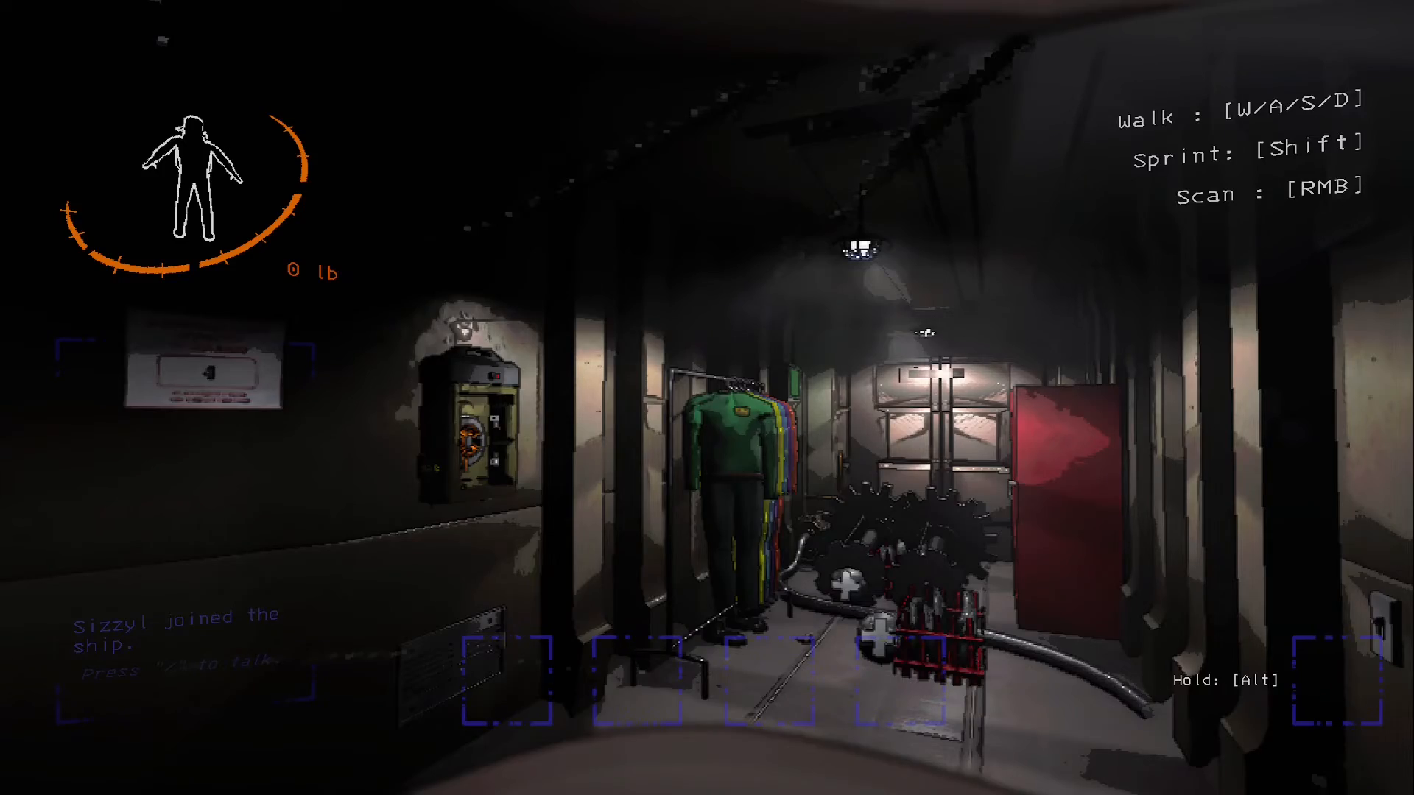
key("w")
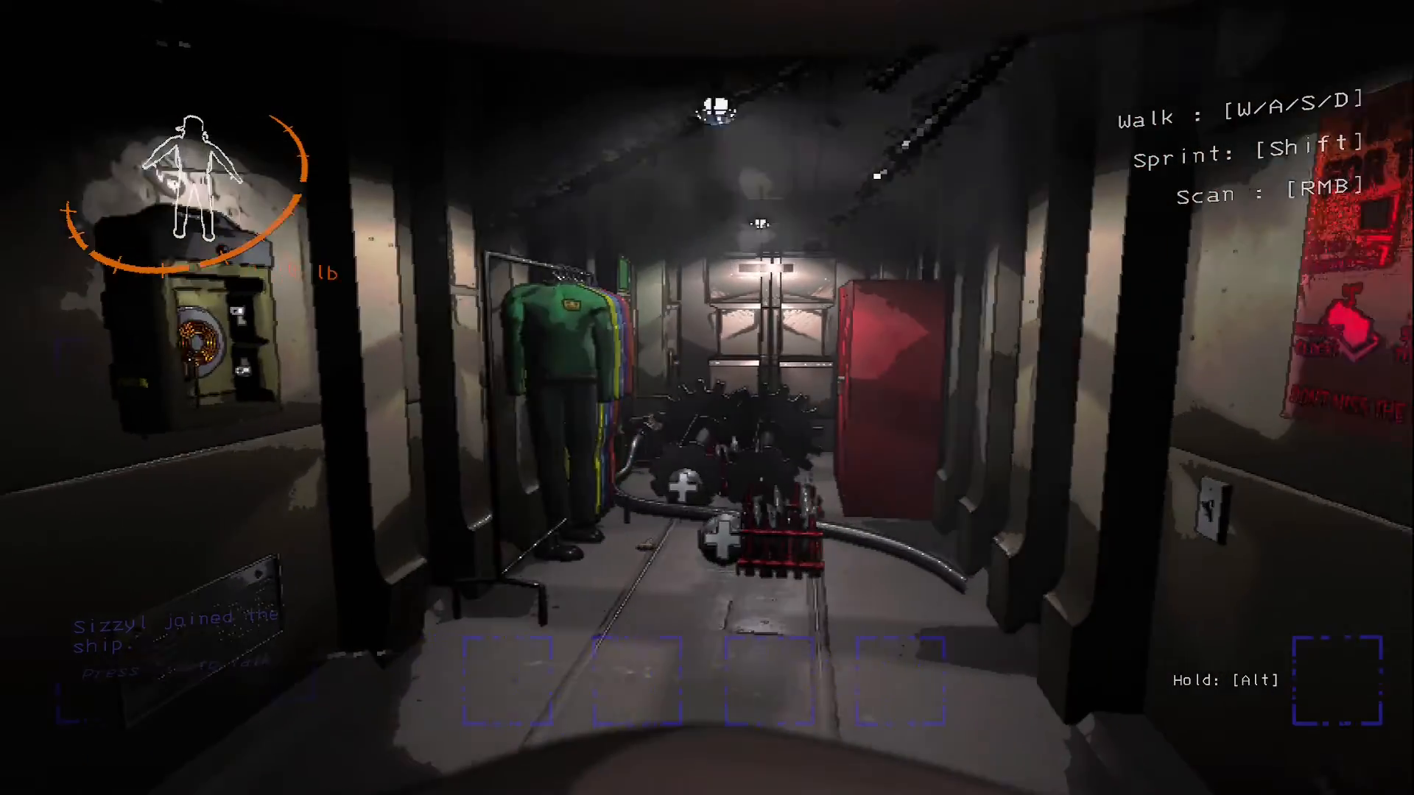